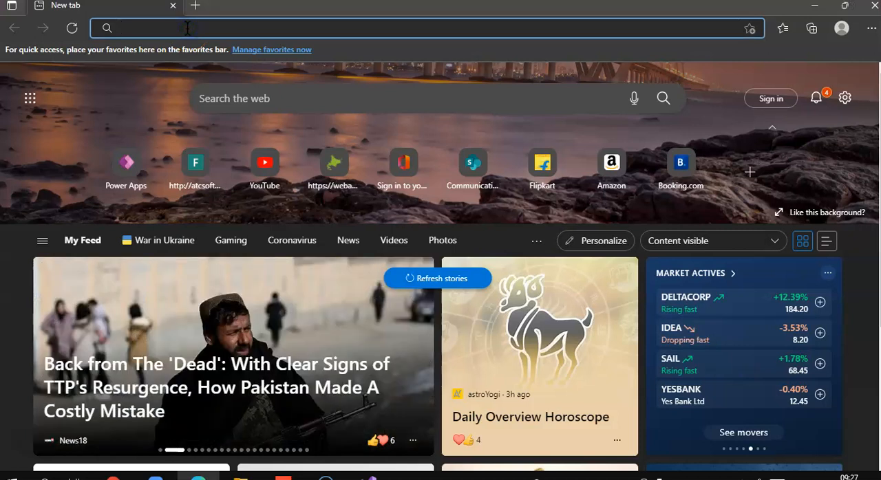
- Go to powerbi.microsoft.com from a new Edge tab
text(powerbi.mi)
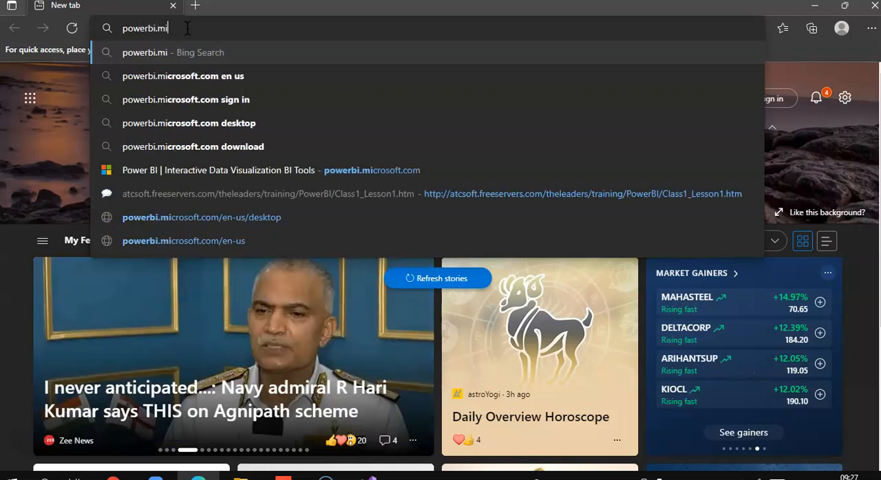
text(crosoft.com/en-us/)
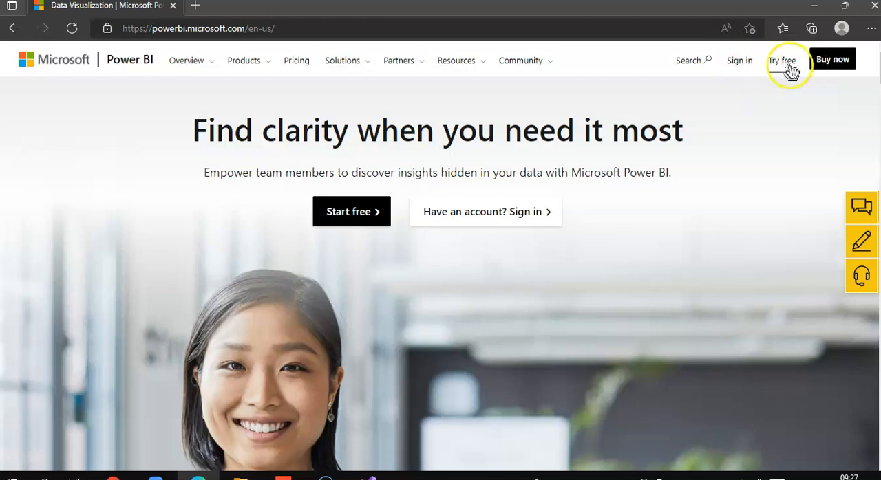
- Choose 'Try free' on the Power BI site to reach the Microsoft signup page
click(782, 60)
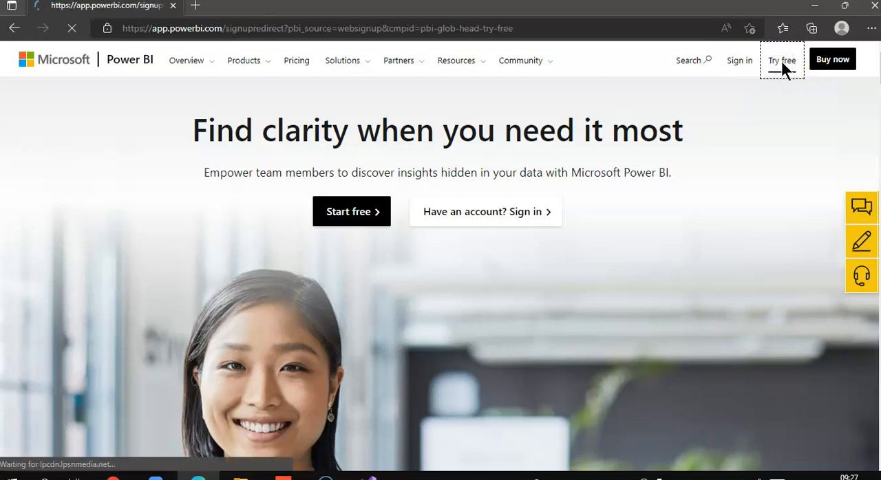
click(781, 60)
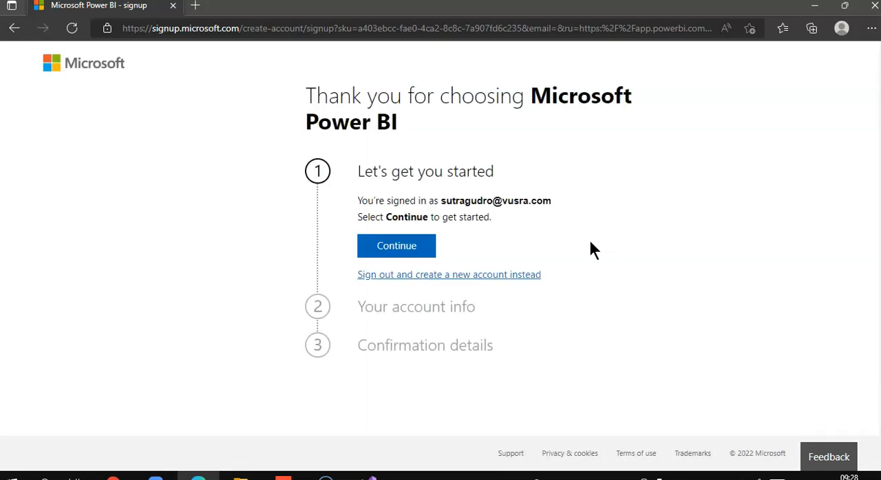
- Continue signup as the signed-in account and set the region to India
click(396, 245)
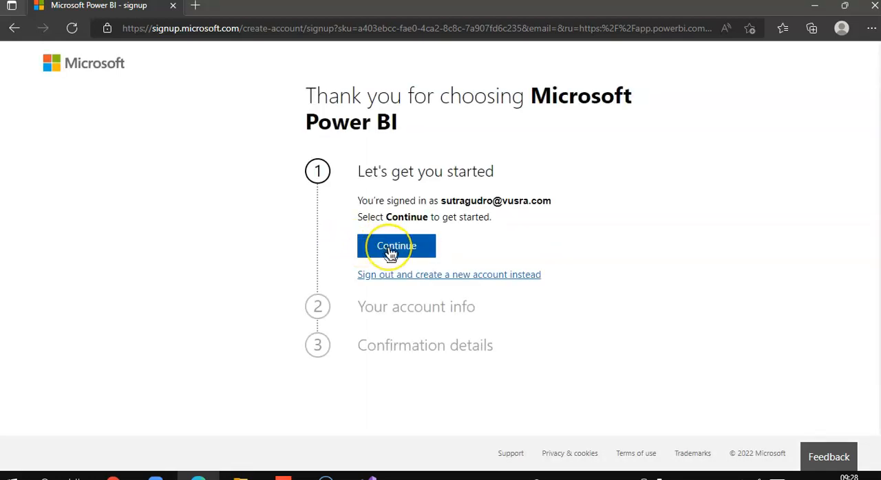
click(396, 245)
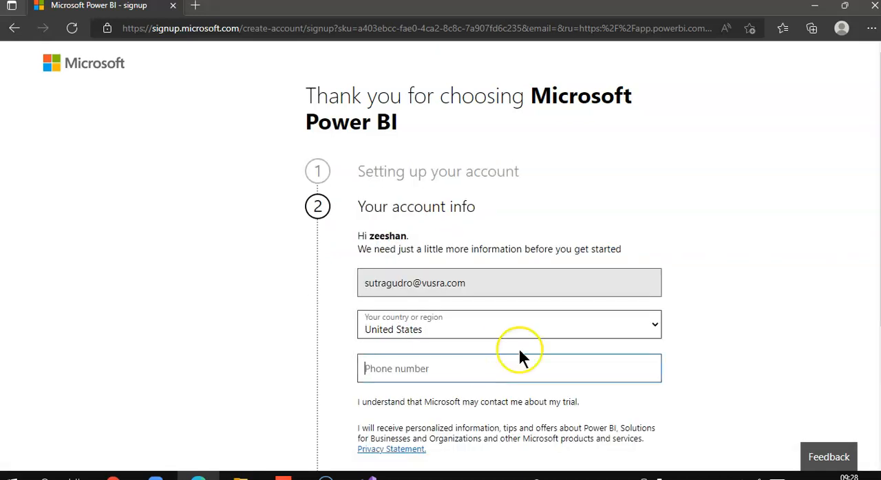
click(509, 325)
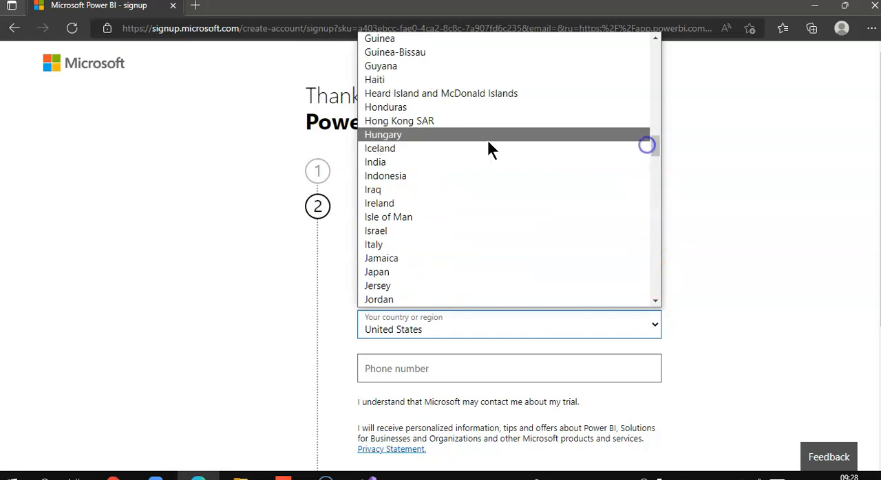
click(374, 162)
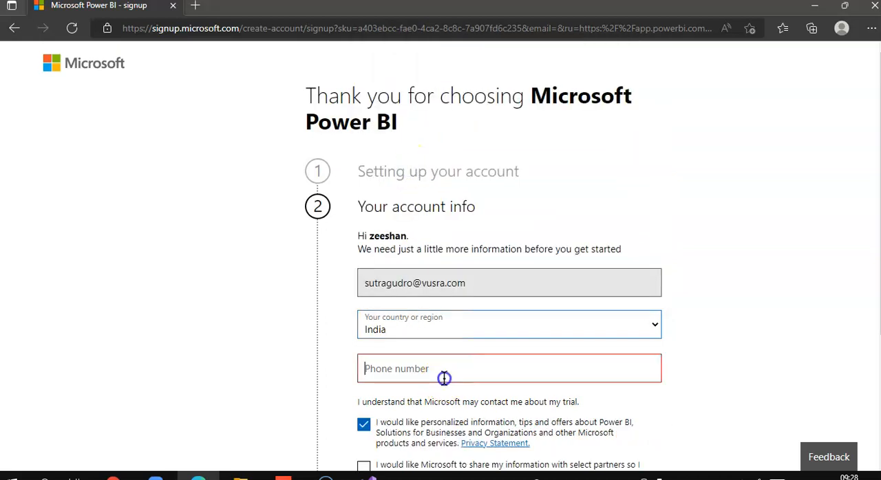
- Opt out of Power BI offers, enter the phone number and submit to reach the confirmation step
scroll(down, 3)
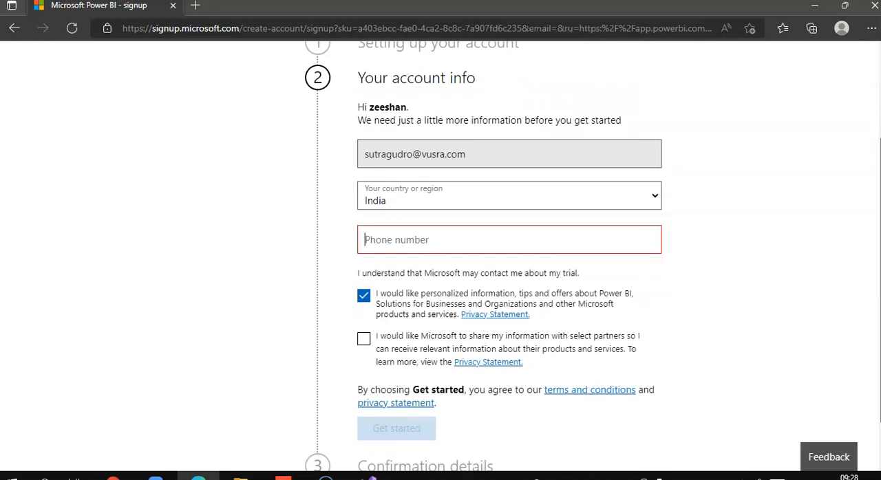
scroll(down, 3)
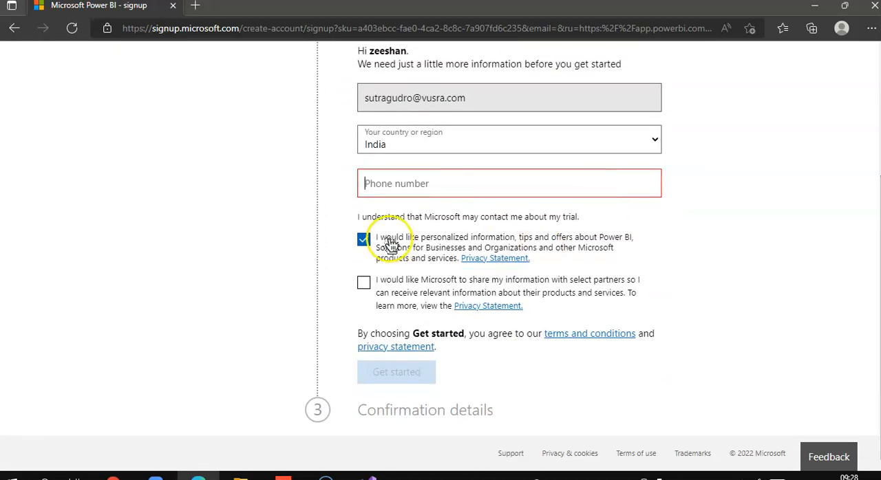
click(363, 239)
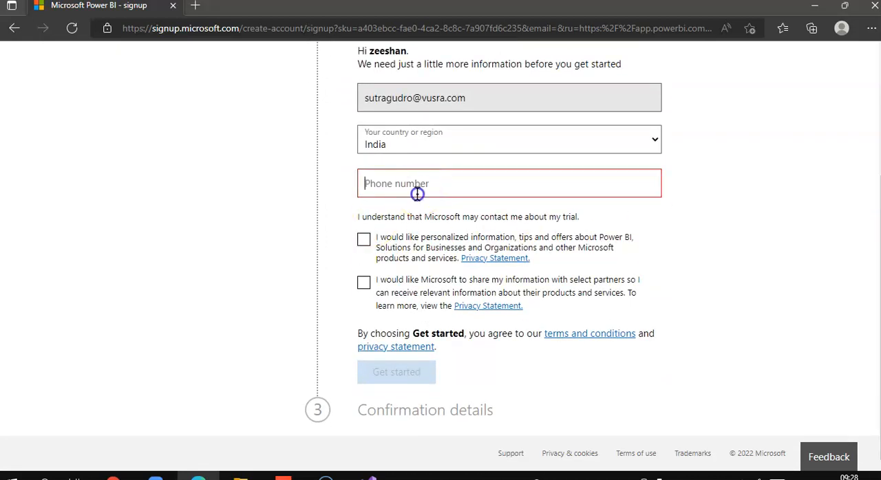
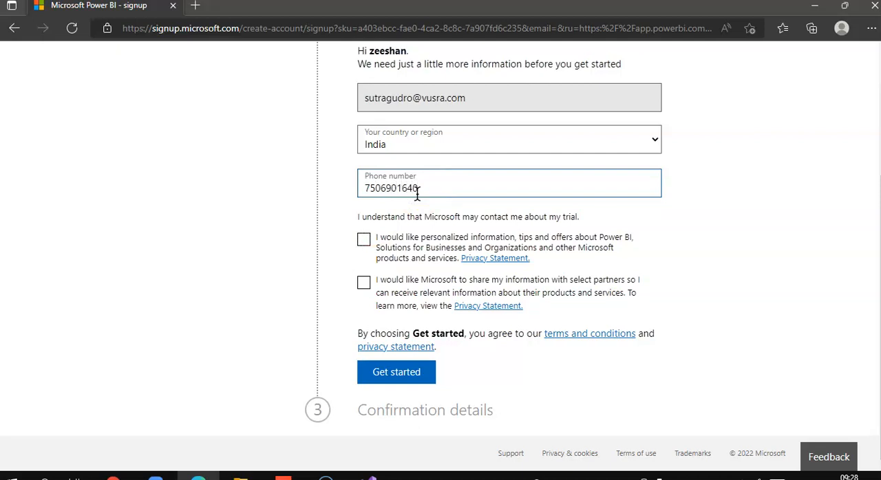
mouse_move(397, 372)
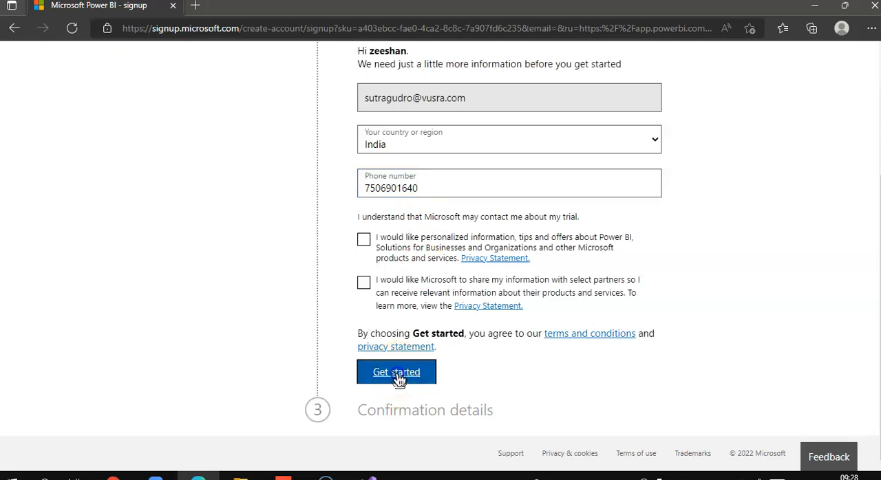
click(397, 371)
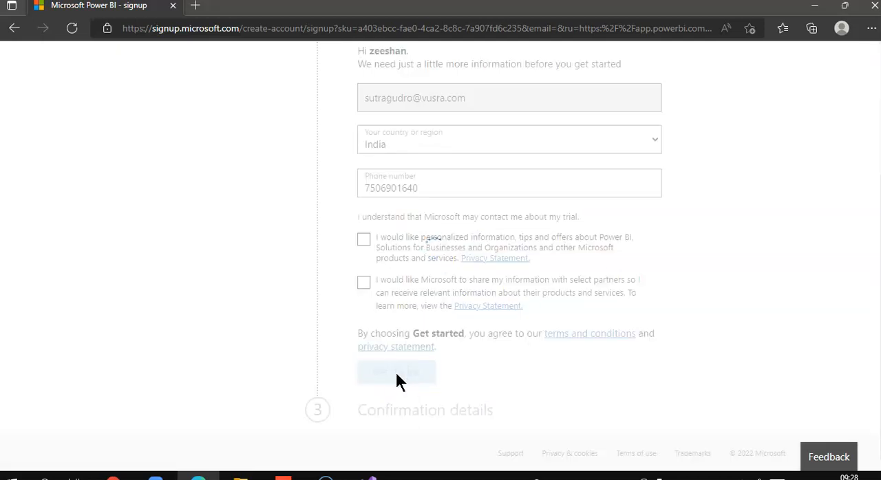
click(397, 372)
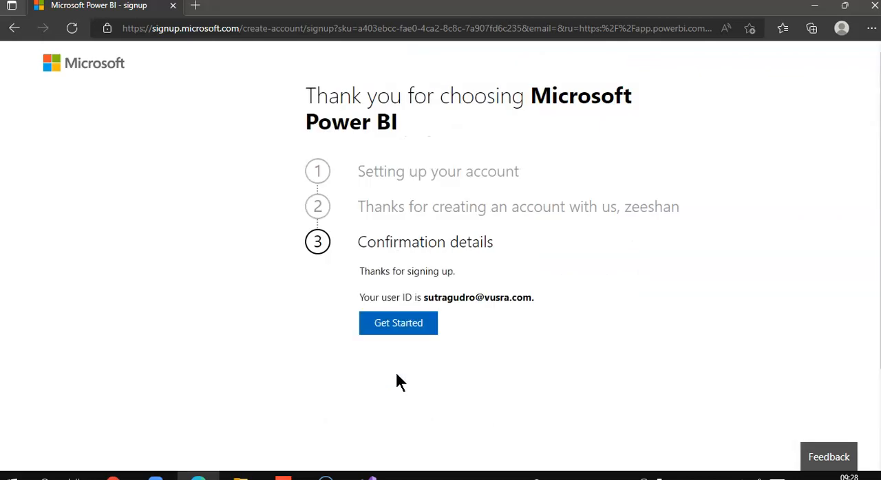
mouse_move(516, 276)
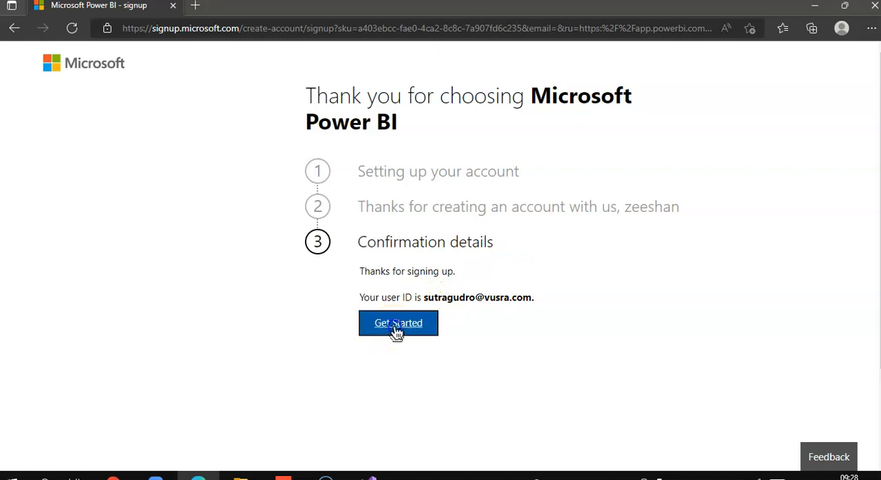
- Proceed from signup confirmation and skip the account security setup to reach Power BI home
click(398, 323)
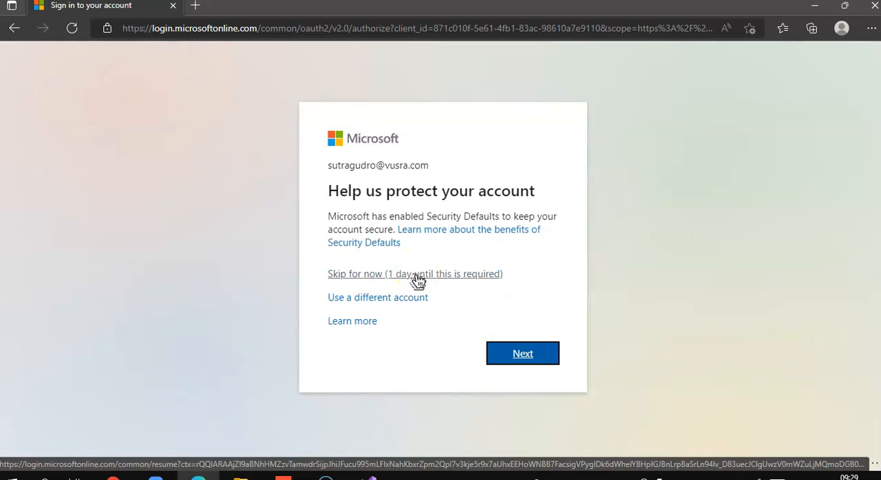
click(416, 274)
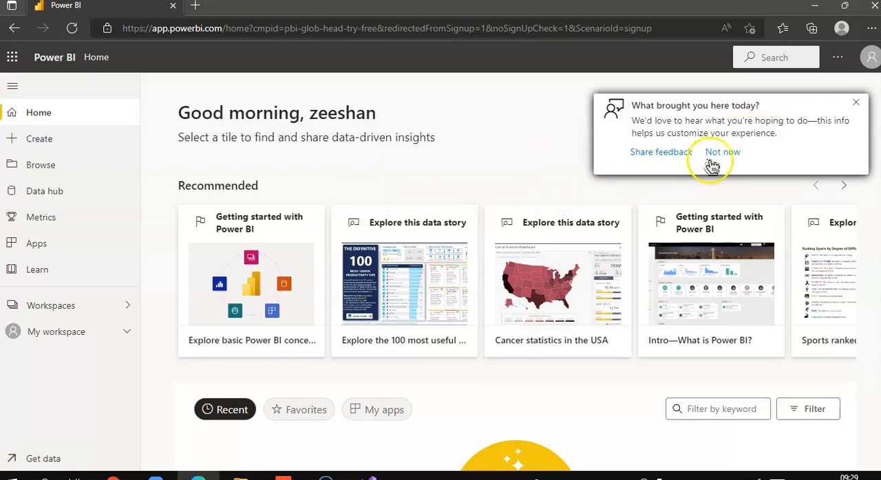
- Dismiss the 'What brought you here today?' question and the feedback survey prompt
click(660, 152)
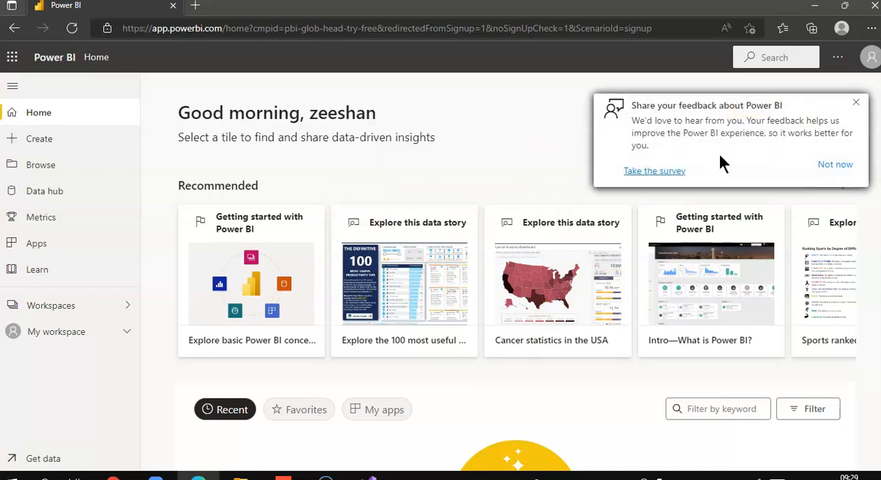
click(834, 164)
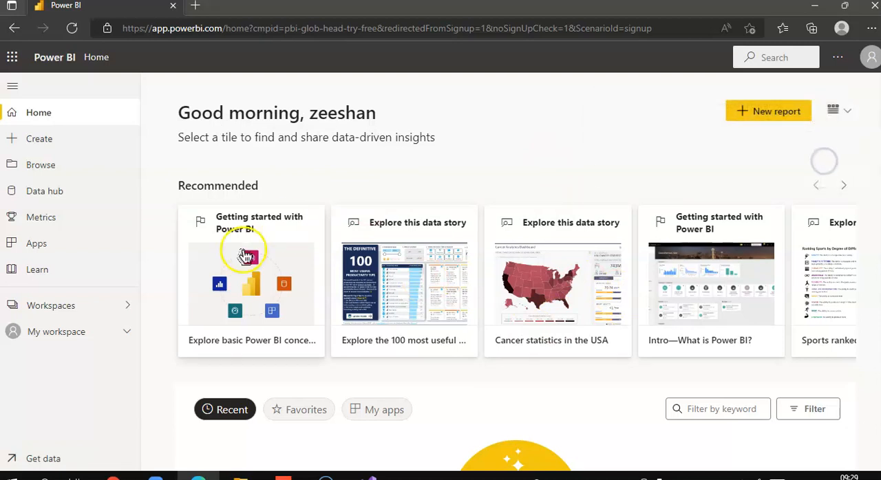
click(49, 305)
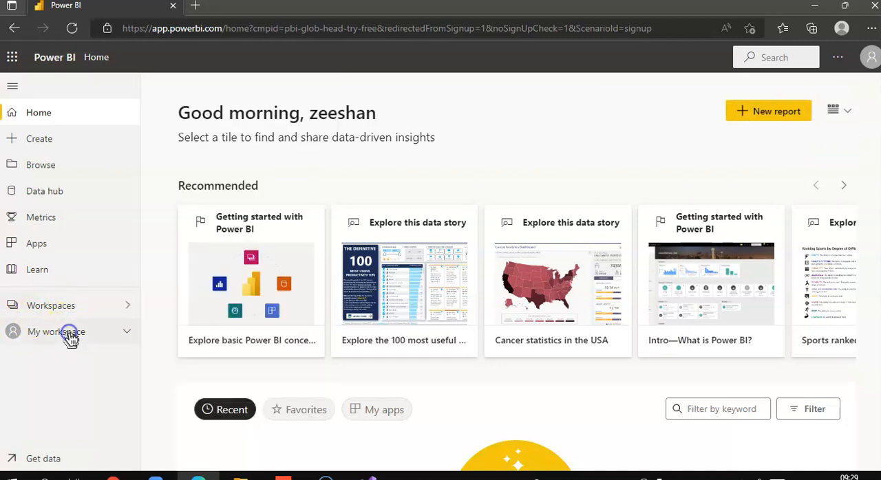
- Visit My workspace and review its New content list and the workspaces list
click(55, 331)
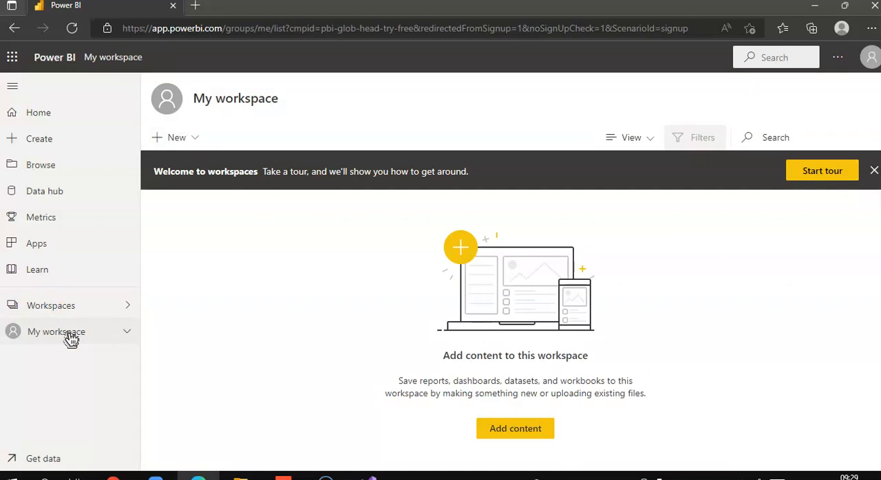
mouse_move(176, 138)
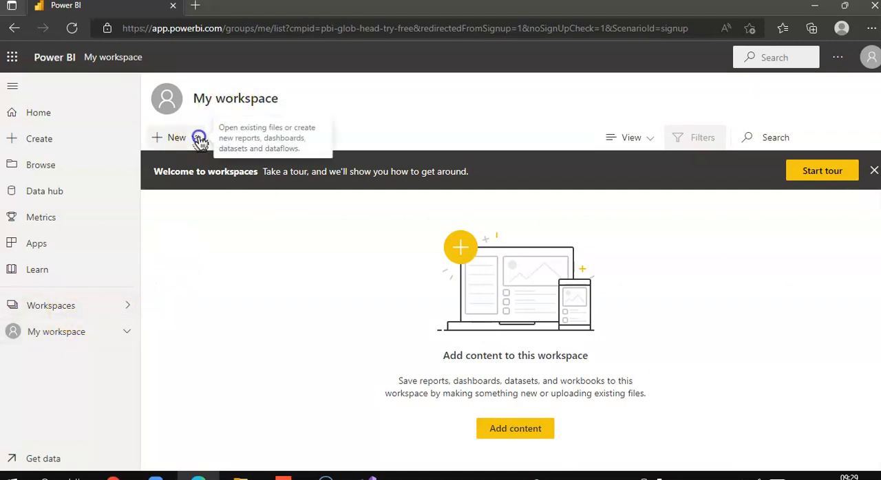
click(176, 137)
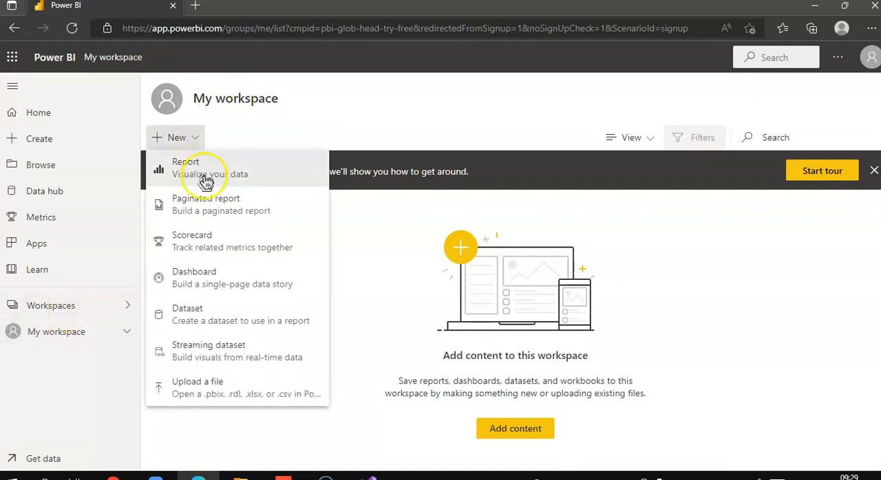
mouse_move(214, 388)
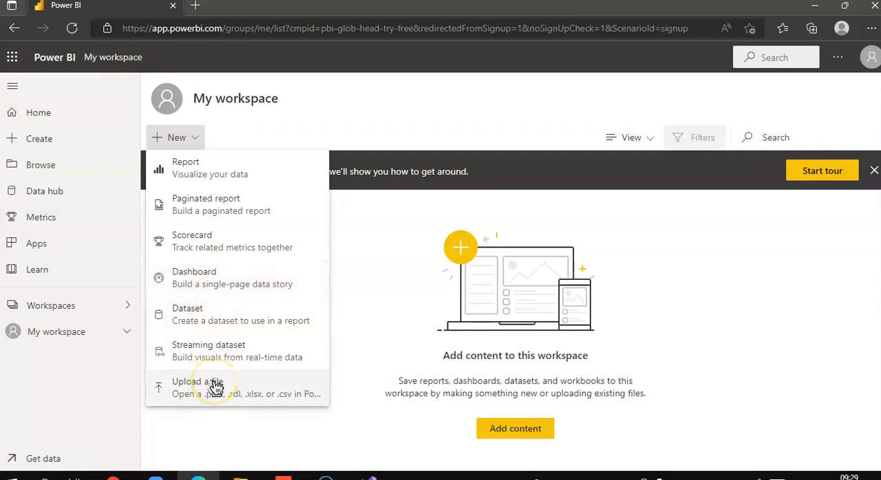
mouse_move(48, 305)
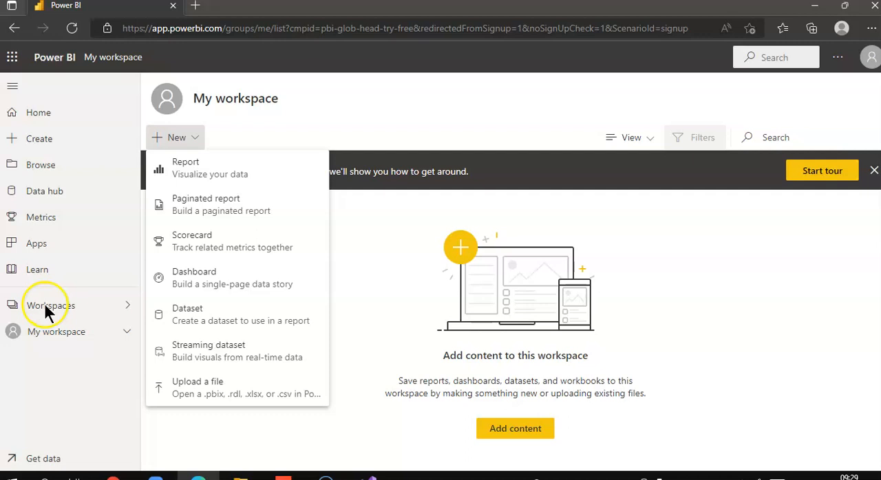
click(49, 305)
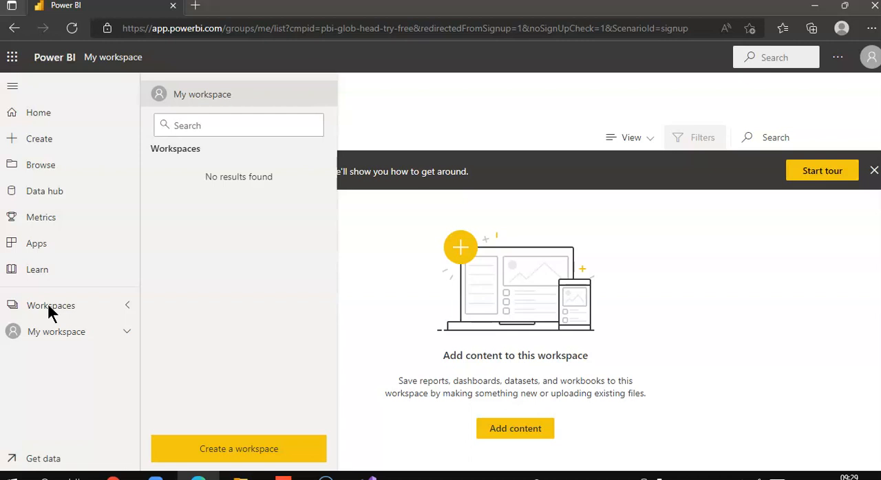
mouse_move(578, 199)
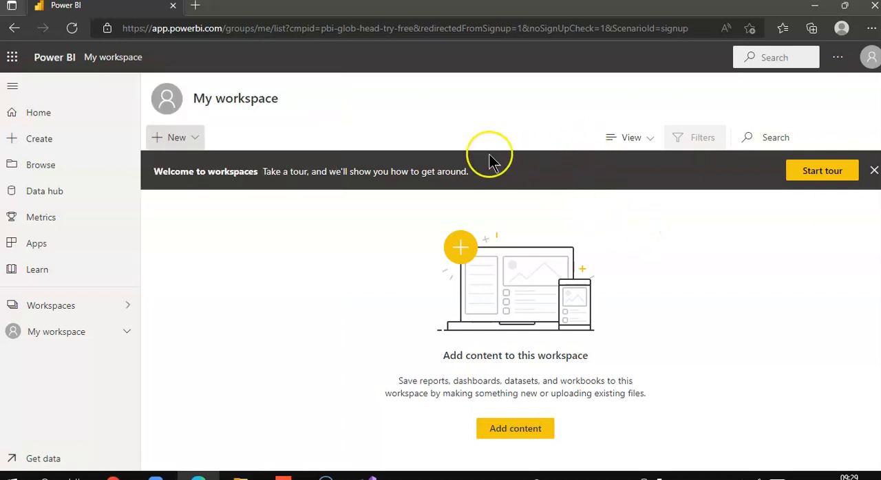
click(175, 138)
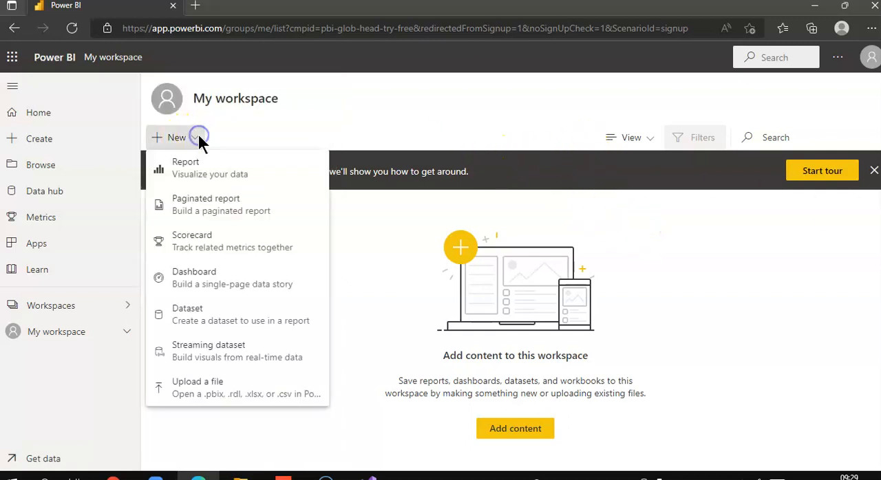
mouse_move(223, 275)
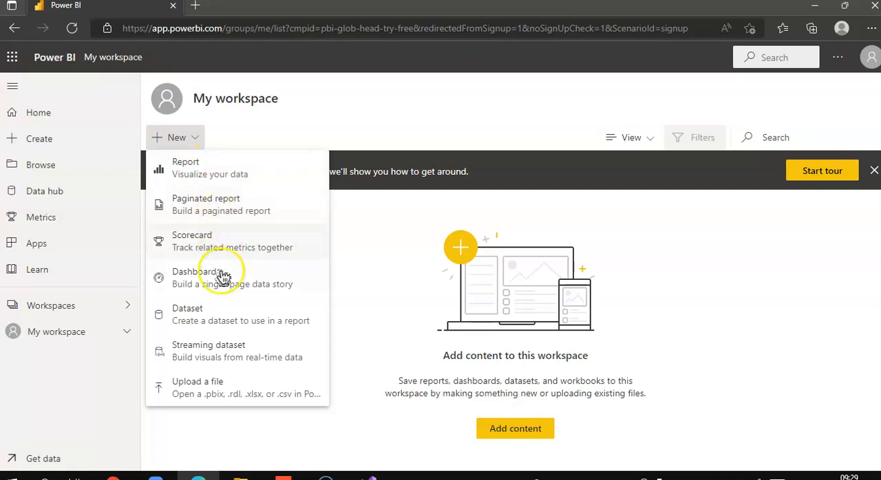
mouse_move(231, 130)
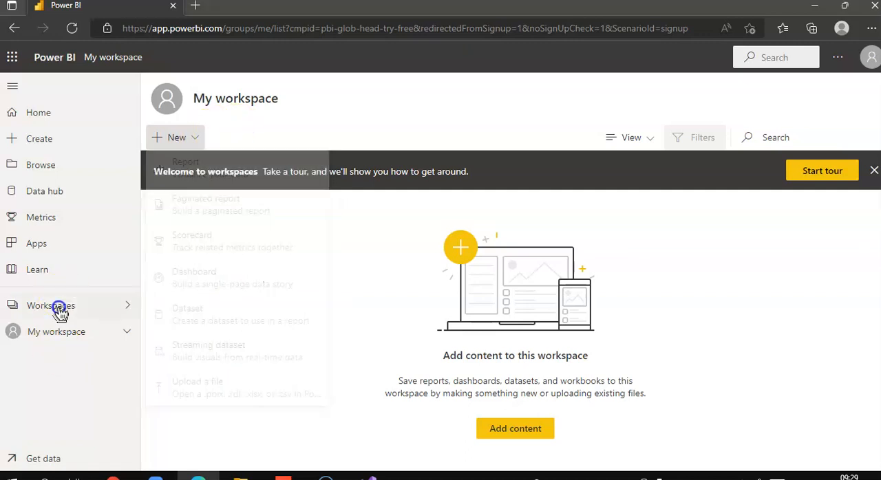
- Accept the free Power BI Pro trial from the Create a workspace prompt and acknowledge its confirmation
click(49, 305)
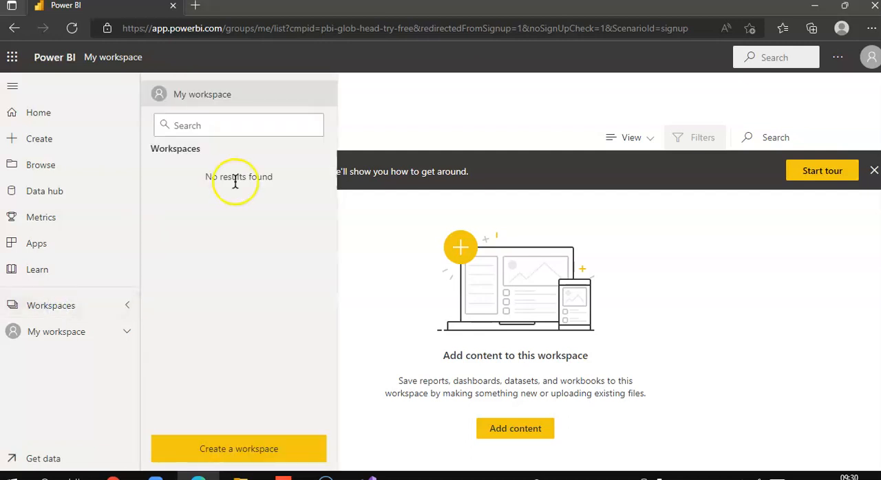
click(238, 449)
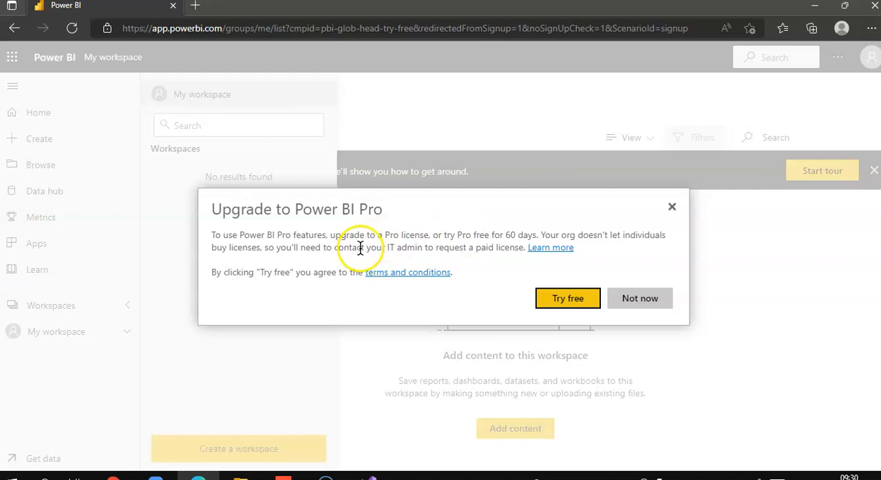
mouse_move(471, 245)
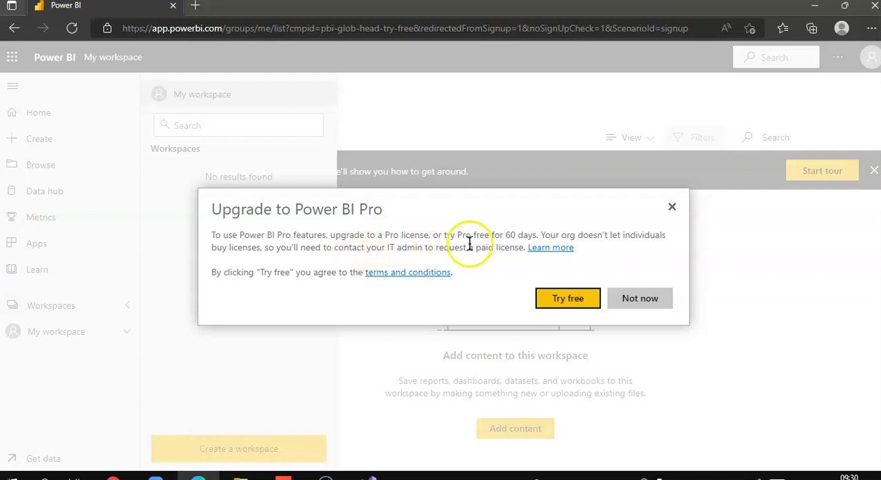
click(566, 298)
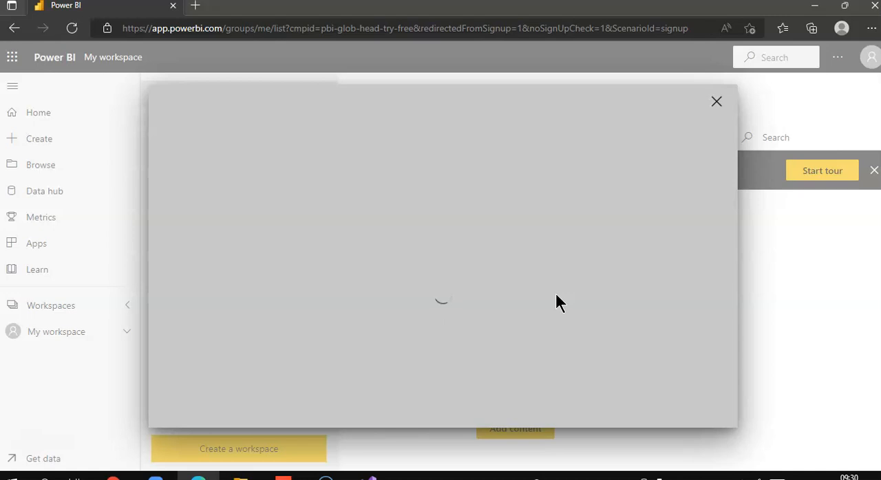
click(715, 102)
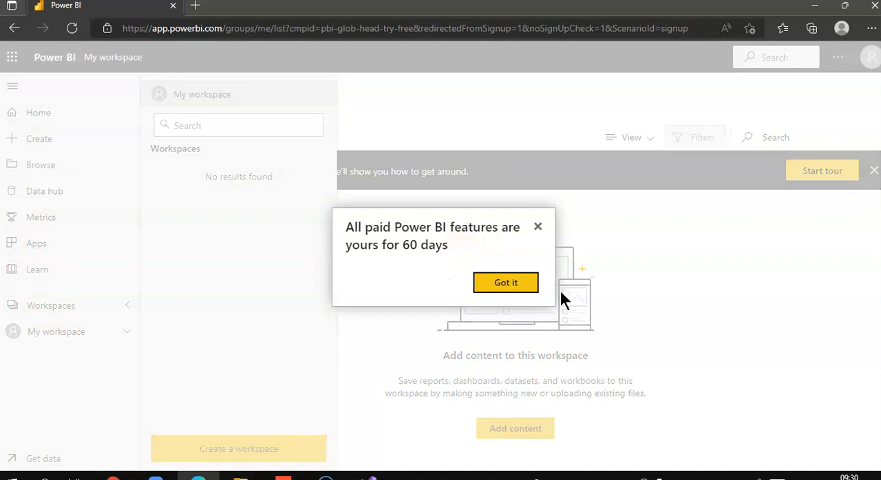
mouse_move(443, 245)
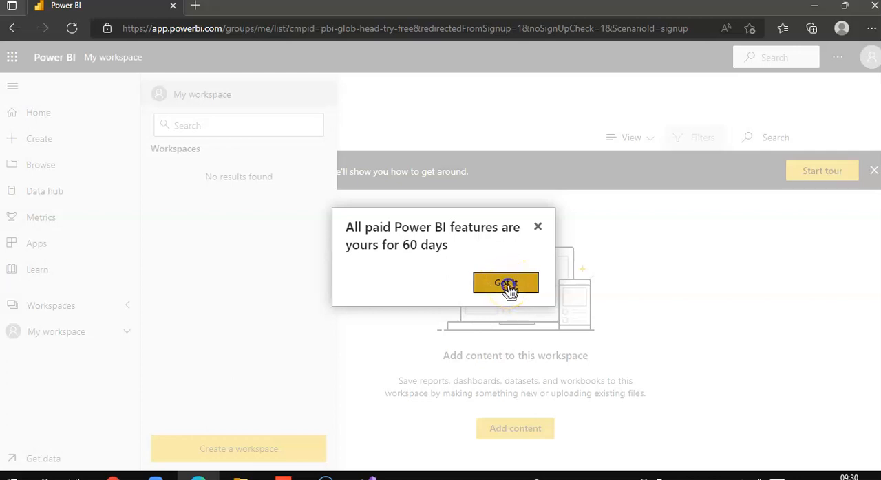
click(507, 284)
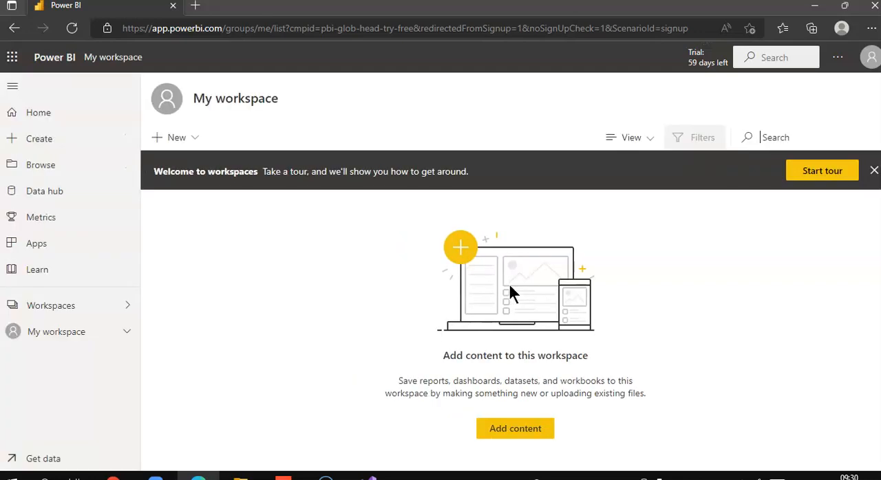
mouse_move(69, 304)
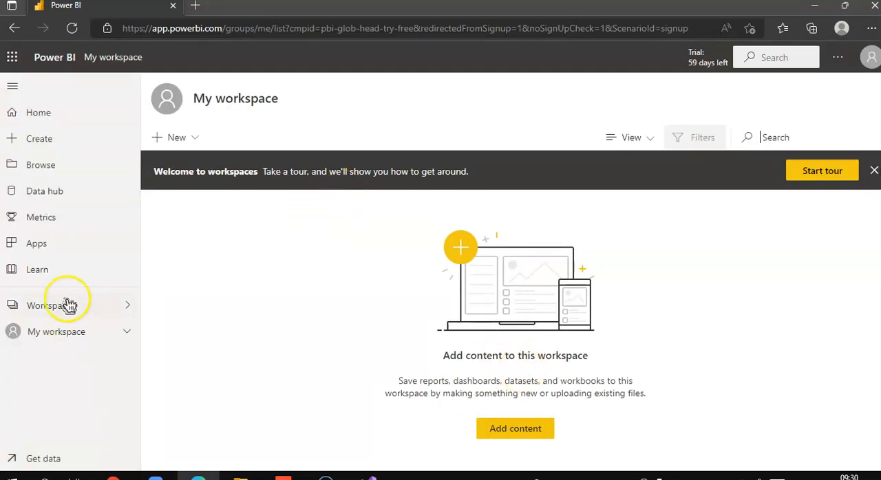
mouse_move(68, 310)
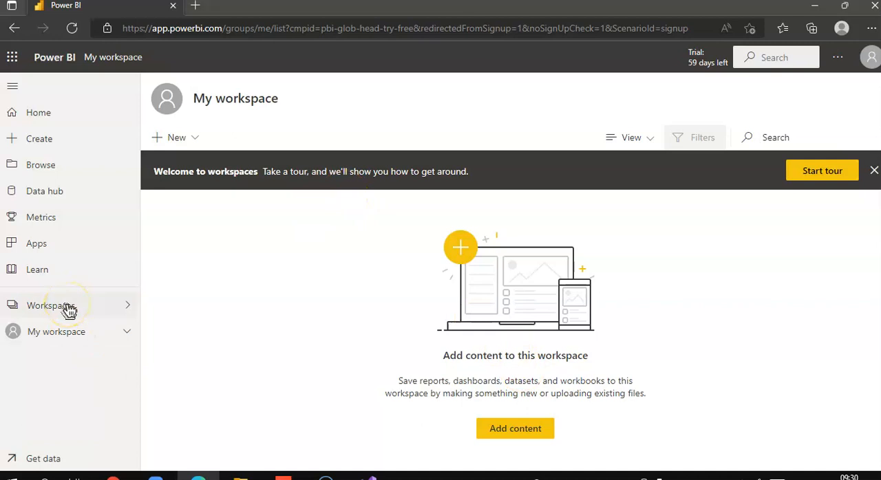
mouse_move(57, 331)
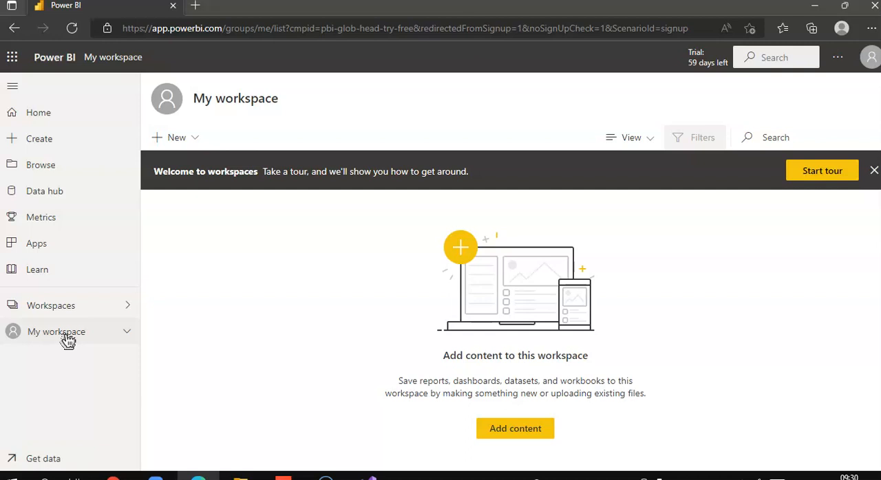
- Start a new workspace and name it PowerBI1000Videos
click(49, 304)
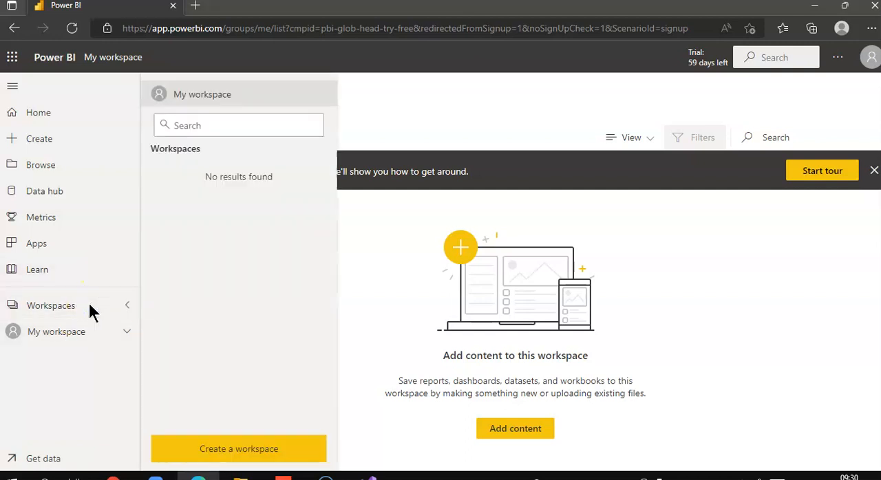
mouse_move(240, 449)
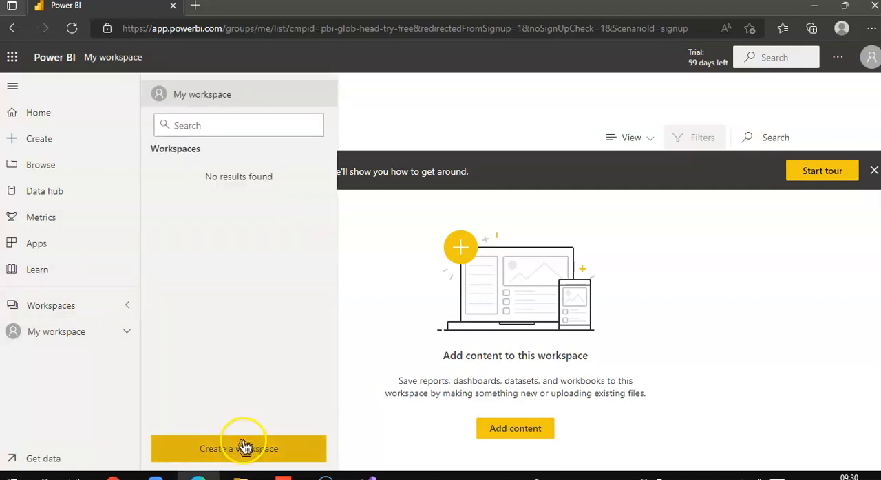
click(240, 449)
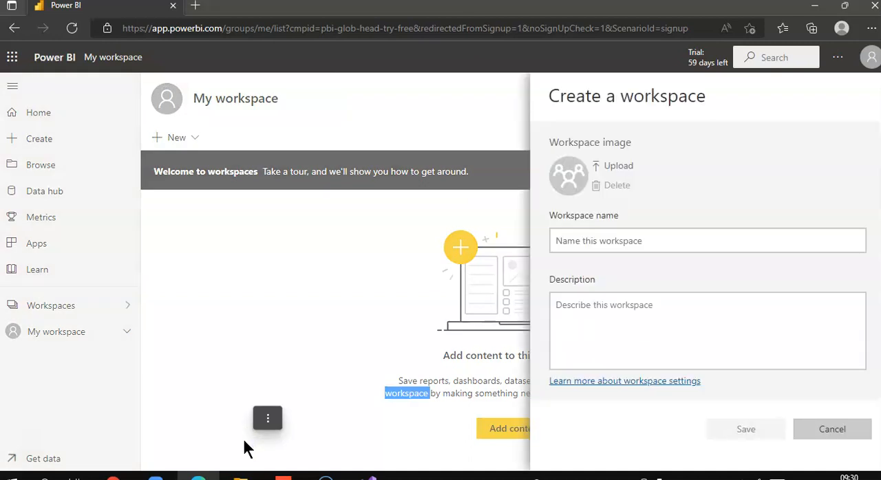
click(688, 239)
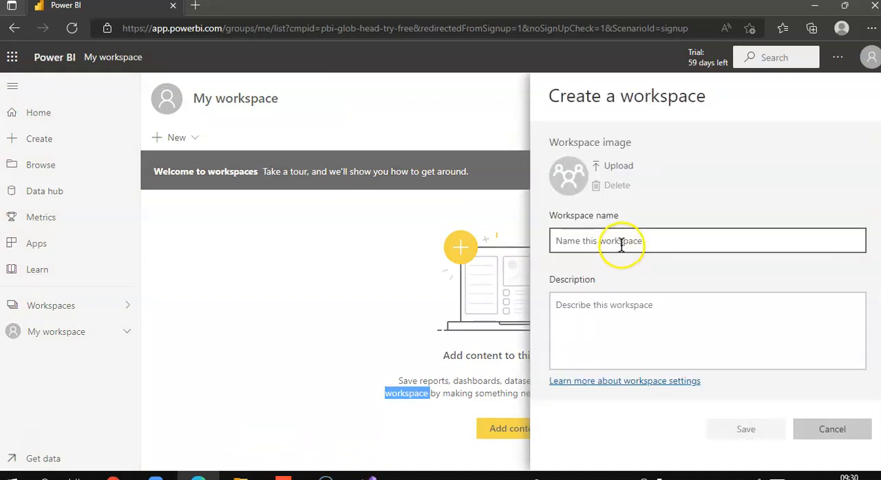
text(M)
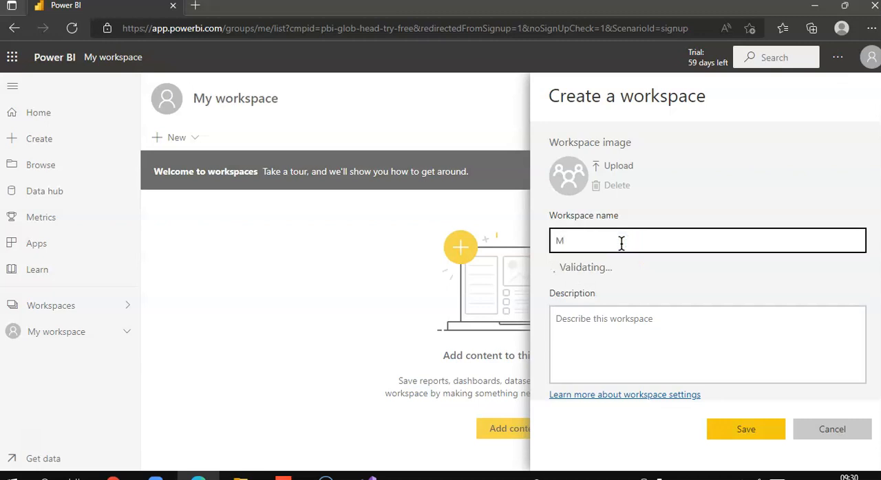
text(yW)
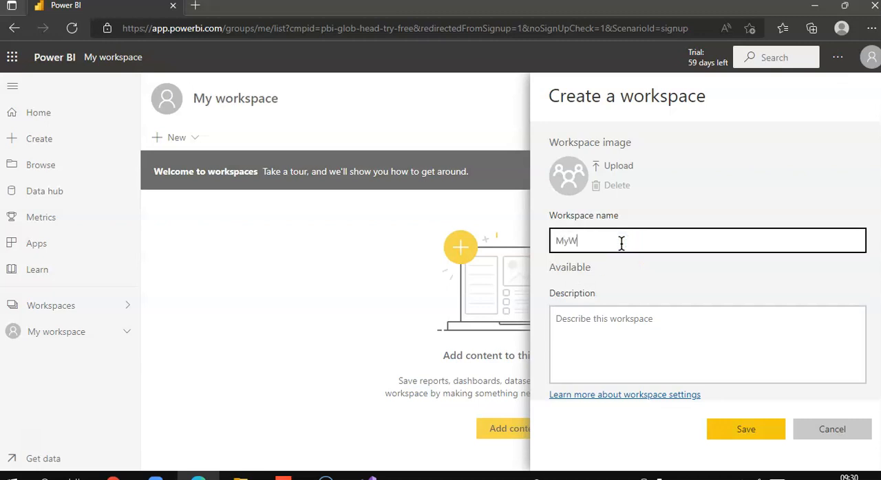
text(ork)
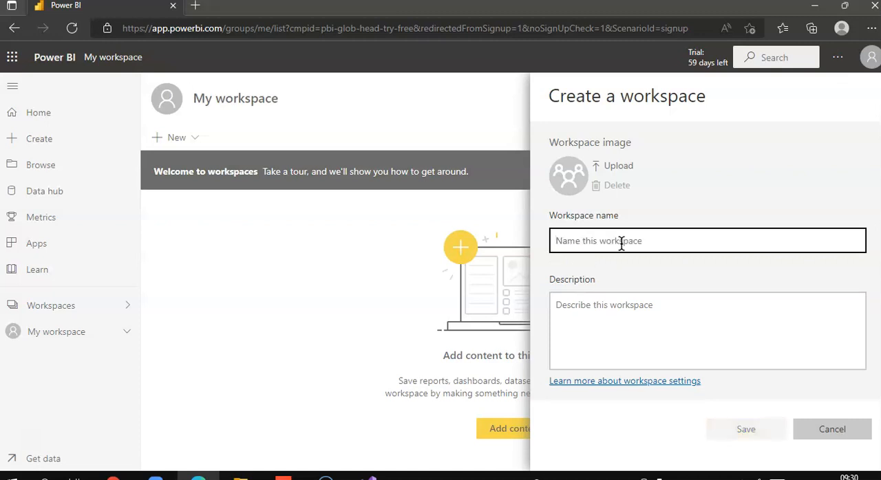
text(MyPow)
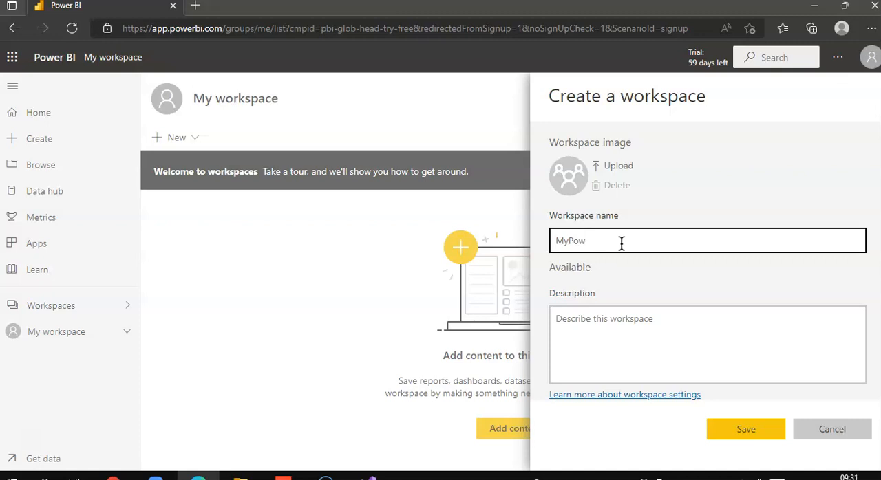
text(Po)
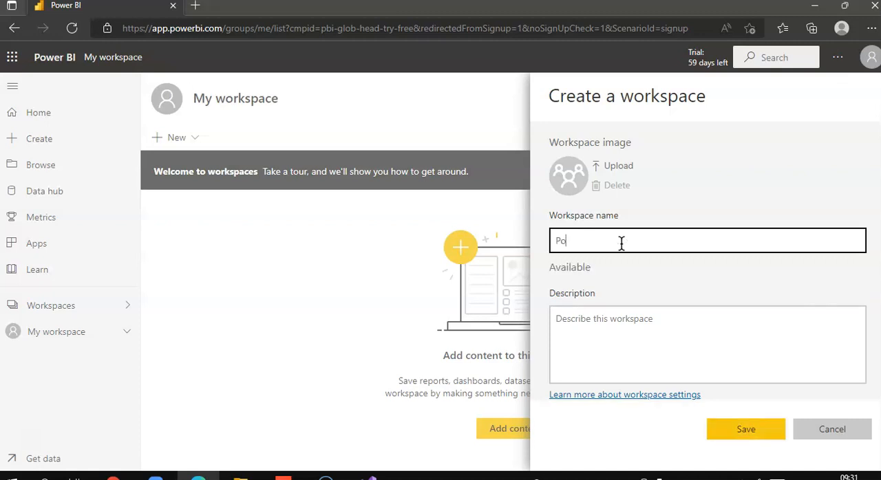
text(werBI)
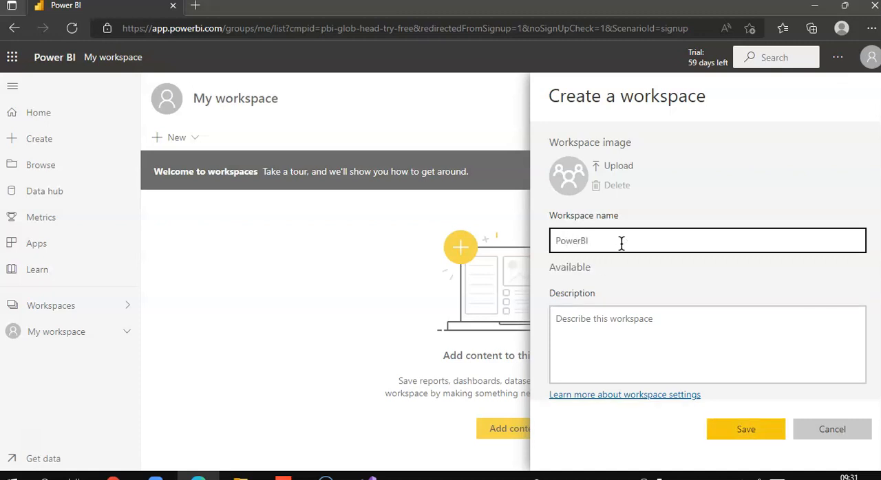
text(1000Vi)
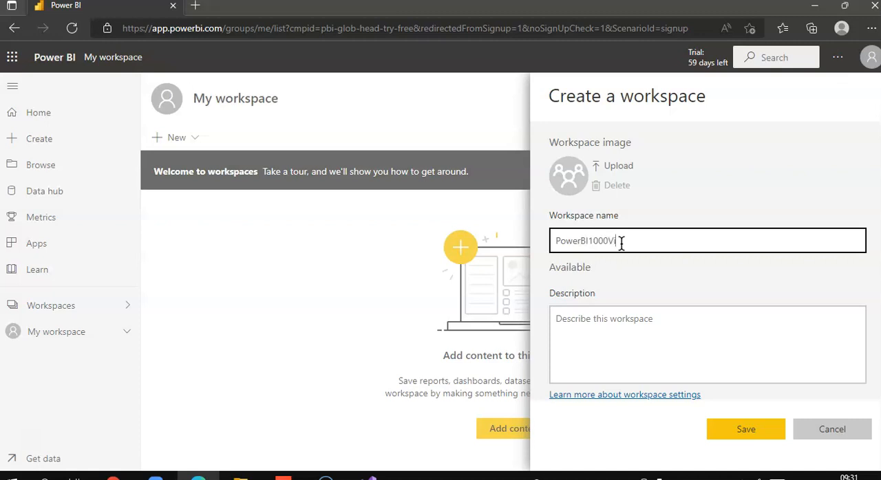
text(deos)
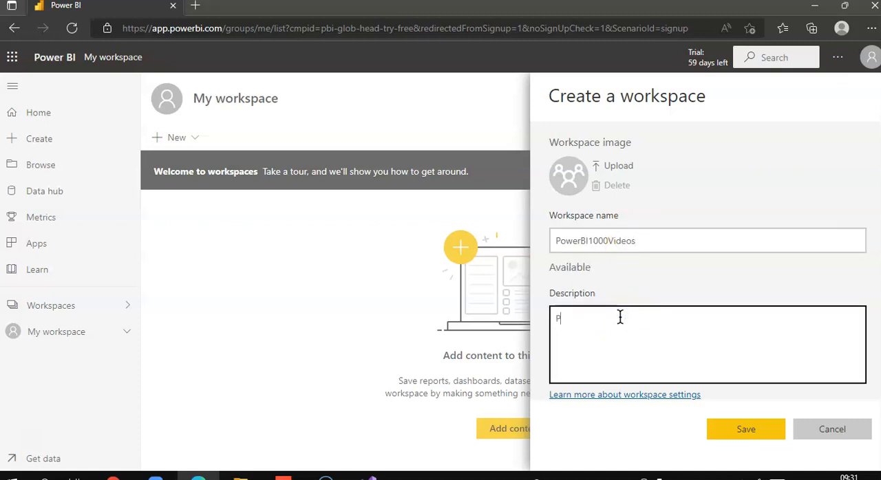
- Describe it as 'Power BI 1000 Videos, The online learning channel' and save the workspace
text(Power BI 1000)
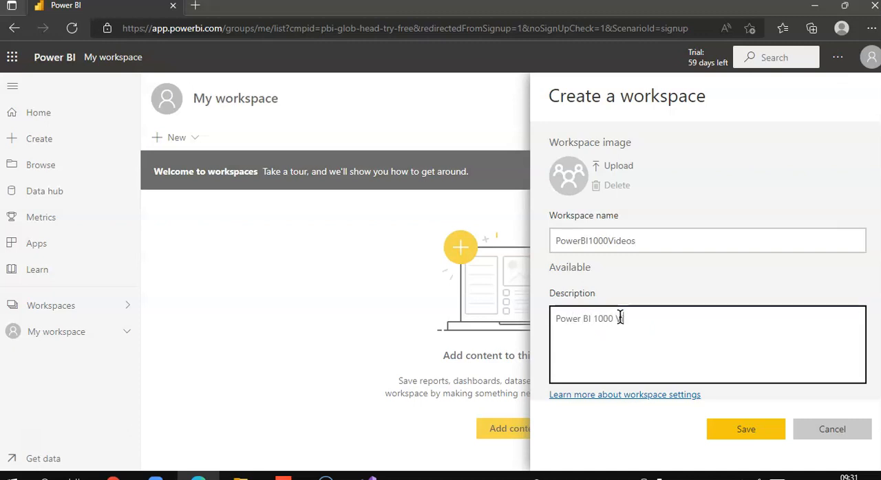
text(Videos)
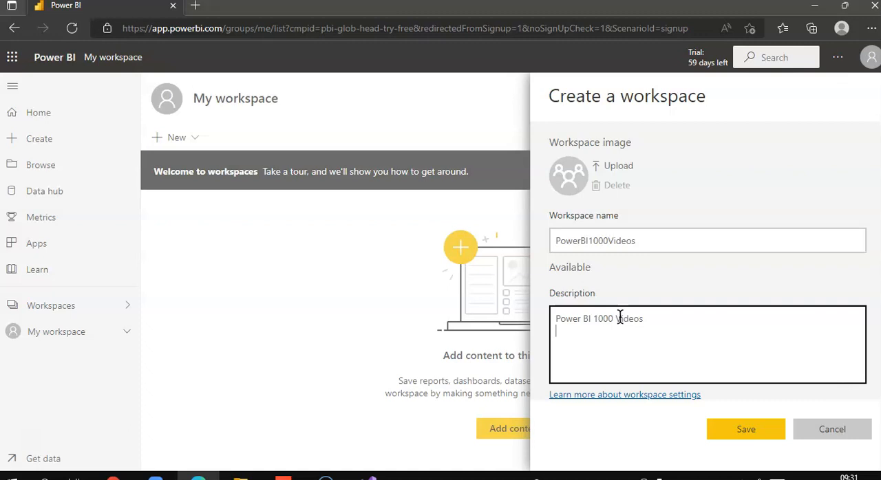
text(The)
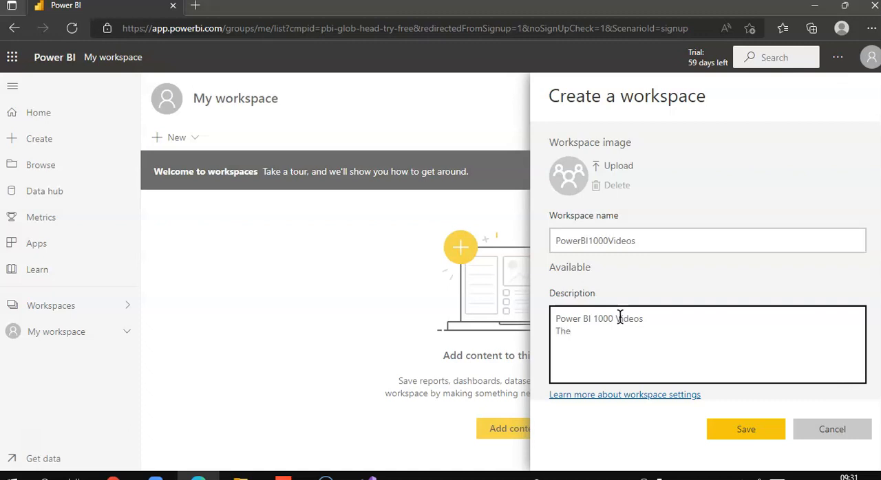
text(online)
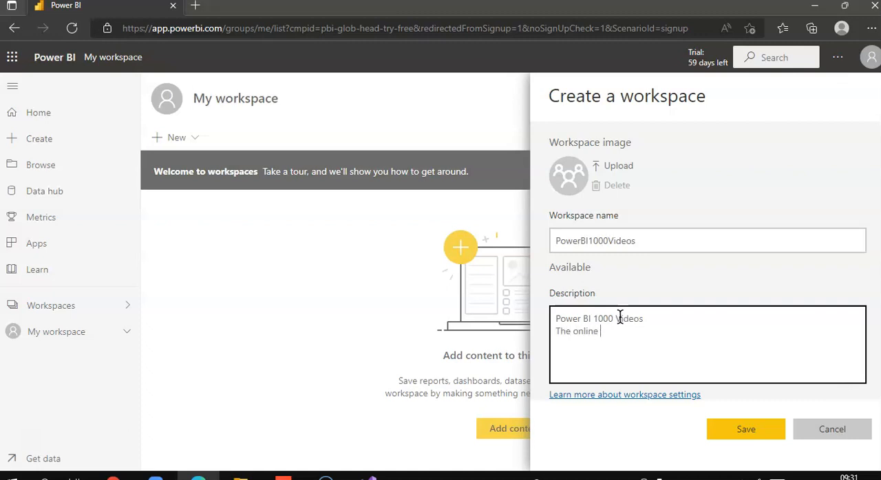
text(learning)
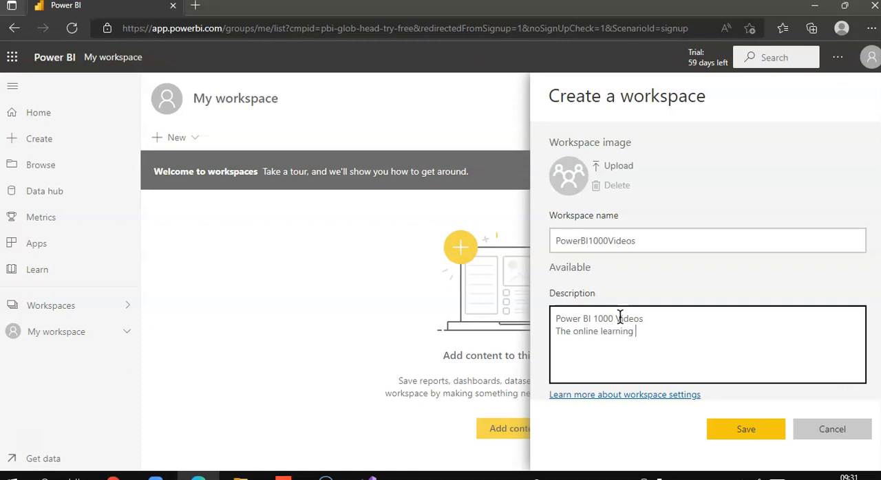
text(channel)
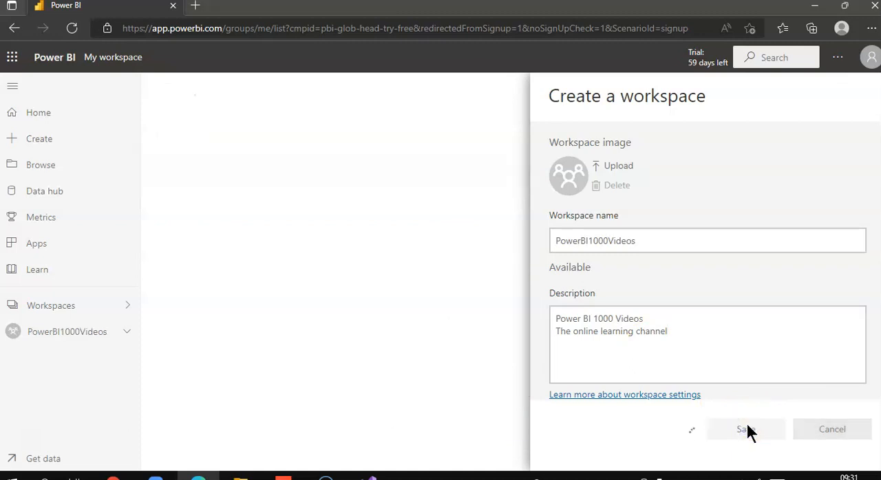
click(746, 429)
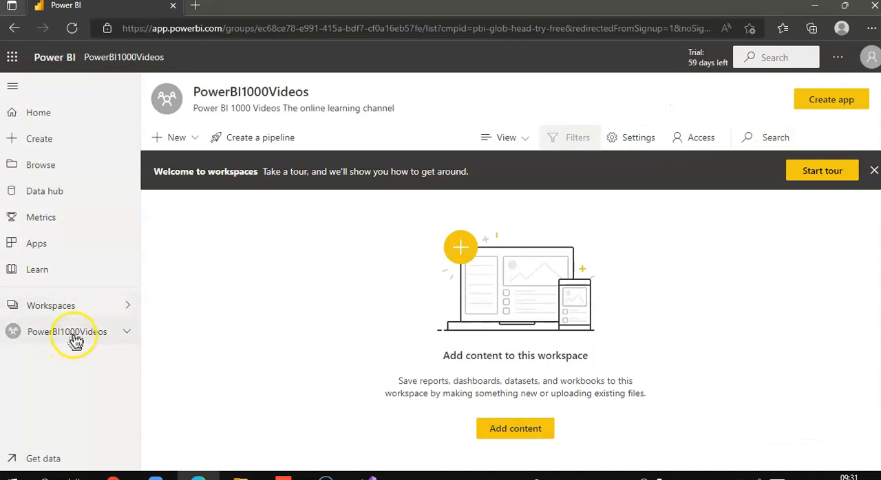
mouse_move(289, 247)
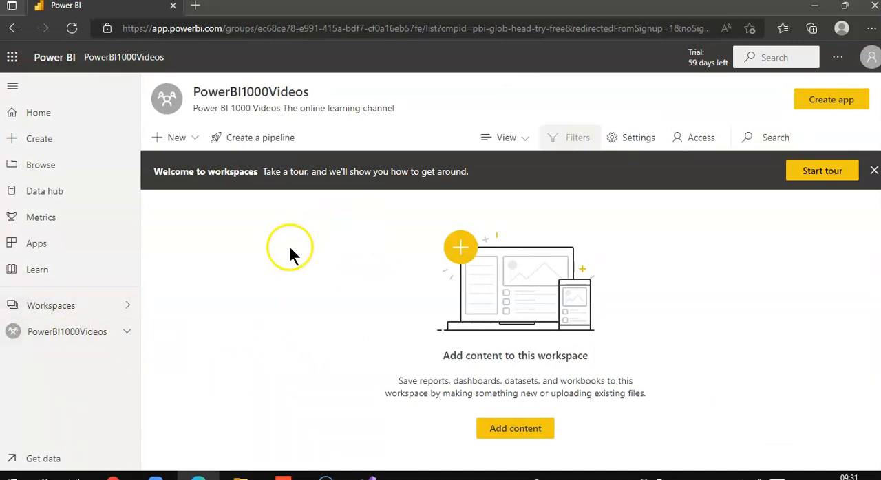
mouse_move(693, 221)
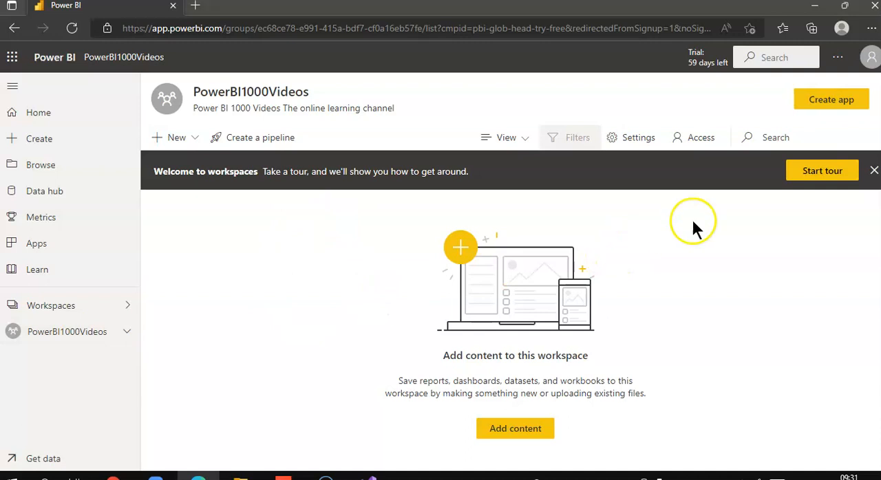
- Start the workspaces tour from the welcome banner and move past its first tip
click(873, 171)
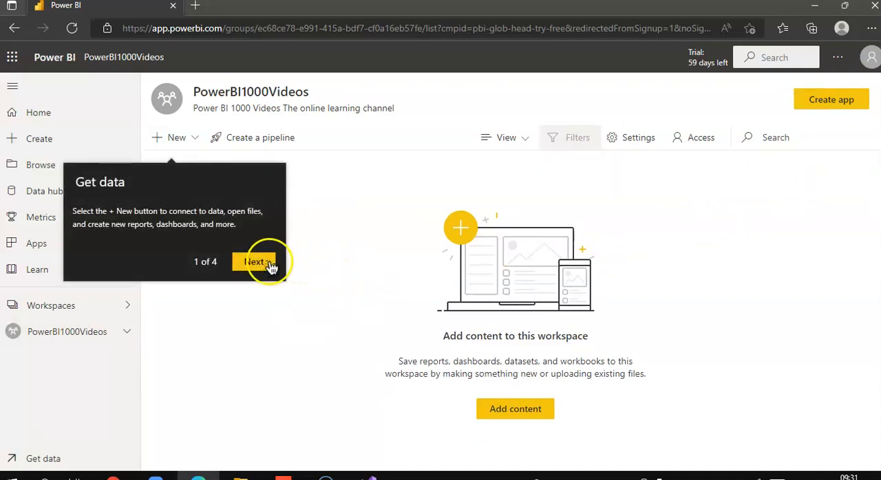
click(256, 261)
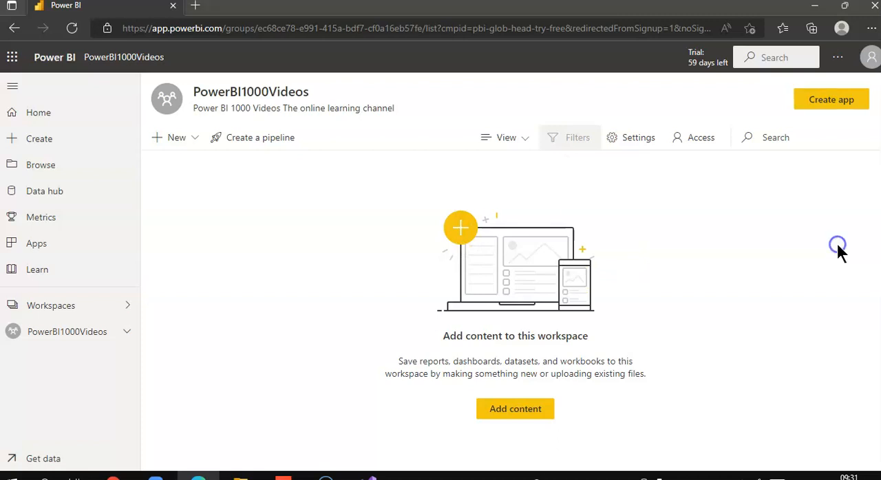
mouse_move(540, 324)
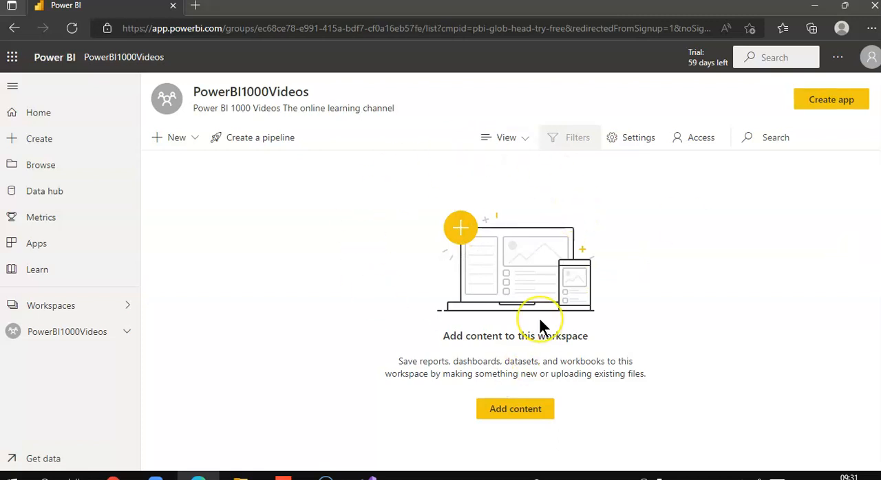
mouse_move(158, 220)
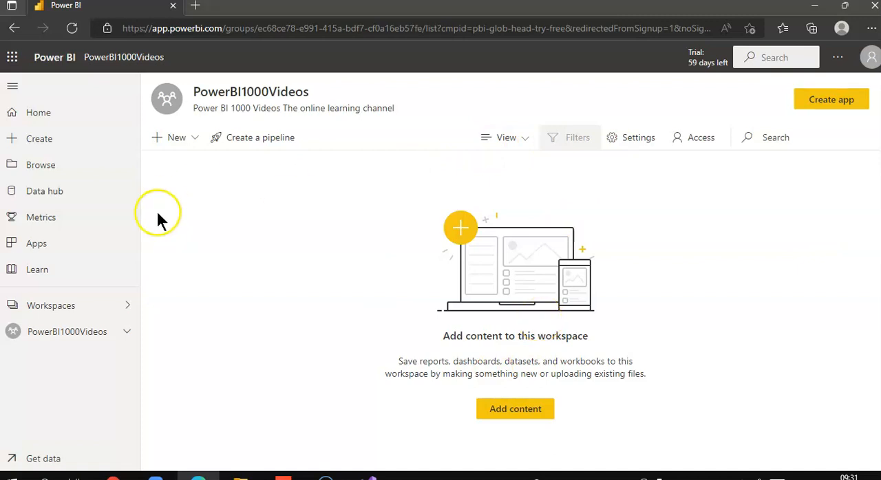
- Return to Home, dismiss the new-layout notice and review the Recent list of workspaces
click(39, 112)
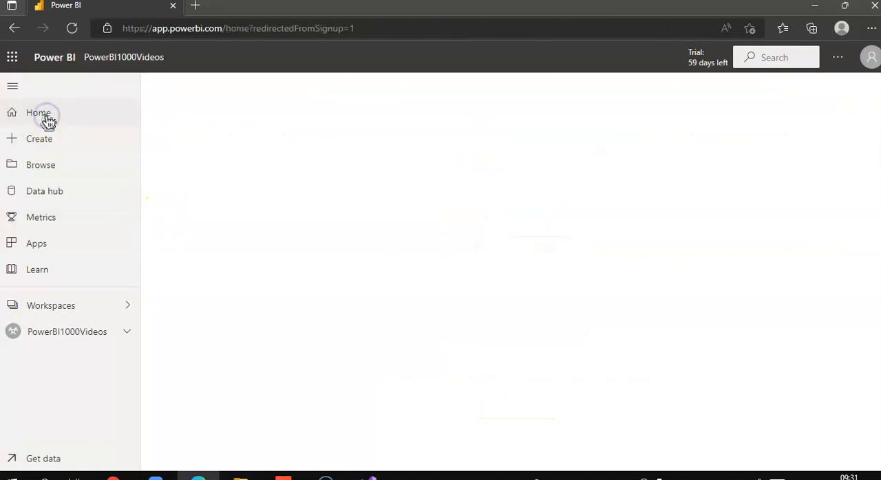
click(39, 113)
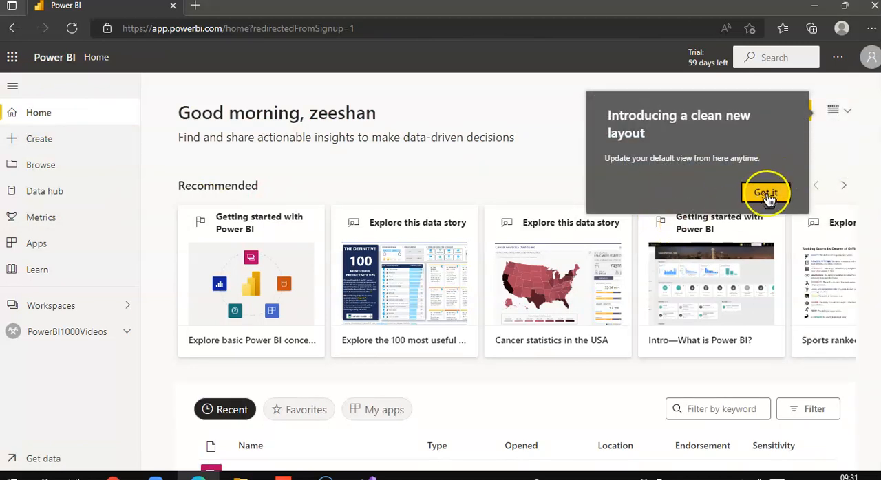
click(765, 192)
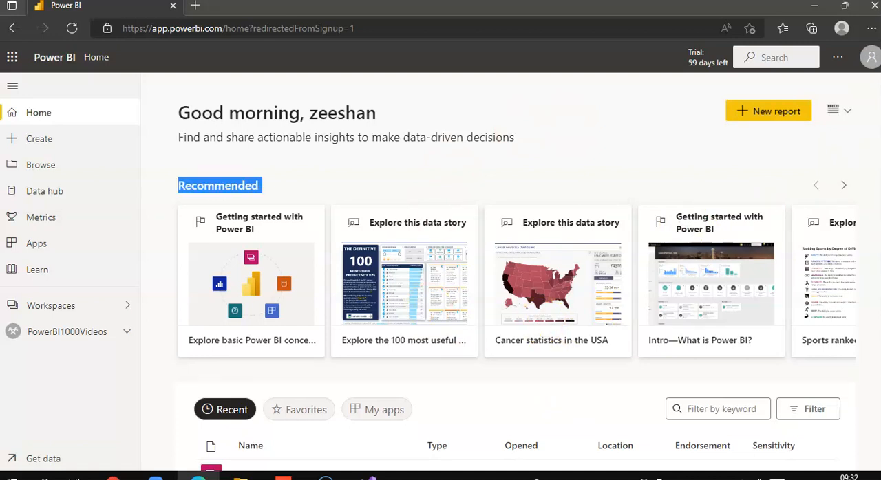
scroll(down, 3)
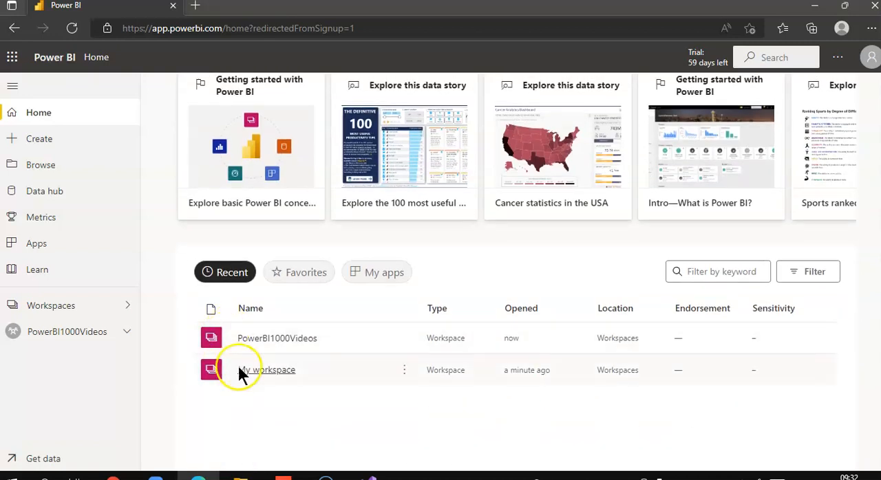
mouse_move(275, 369)
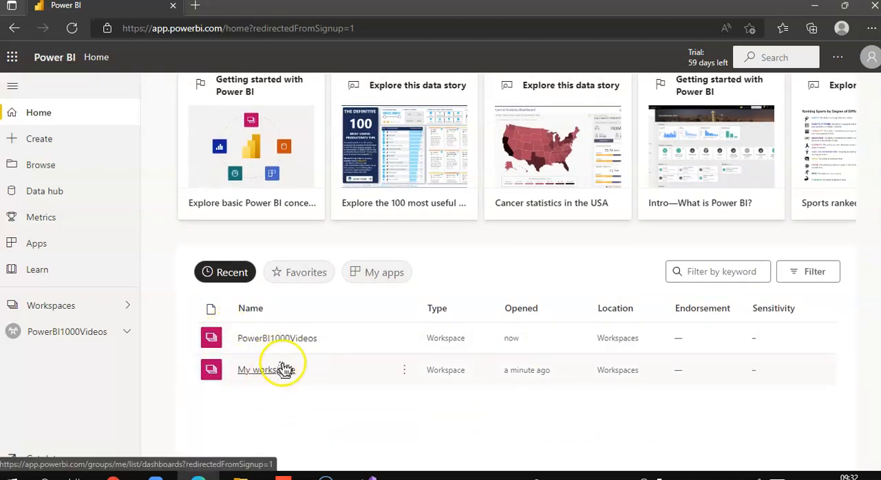
mouse_move(277, 338)
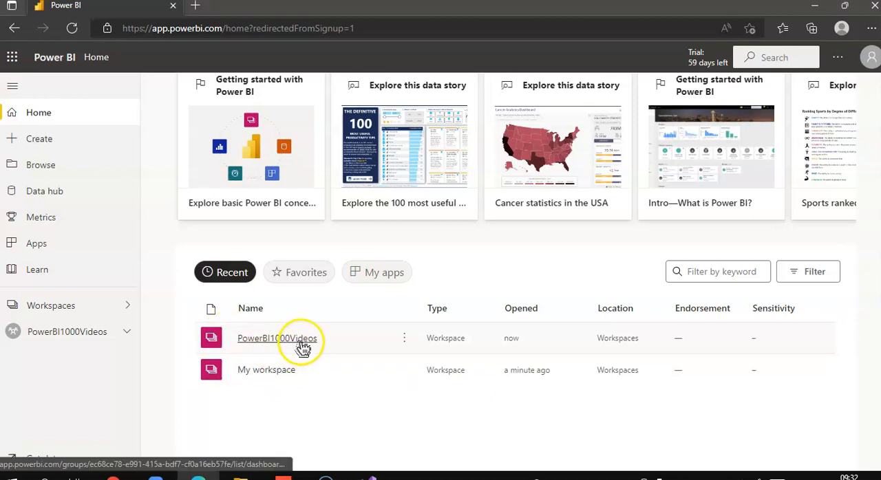
mouse_move(40, 165)
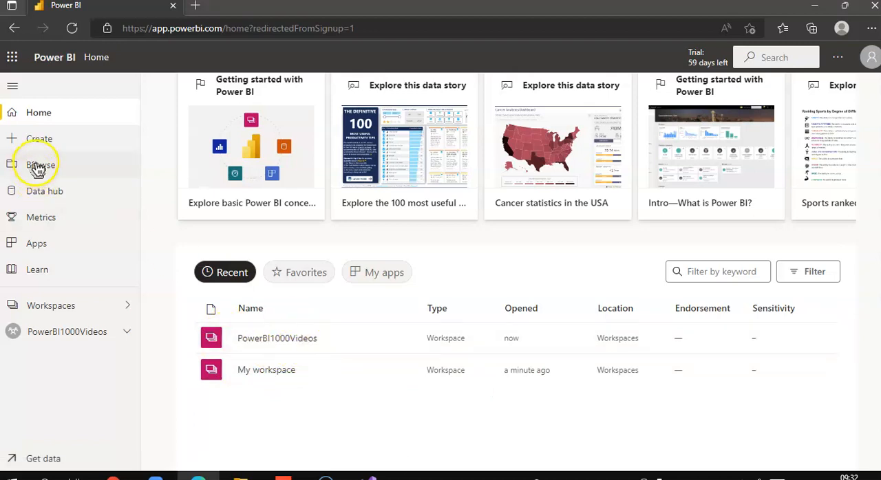
- Visit Browse, then scroll the Data hub's list of Sales & Returns Sample datasets
click(40, 165)
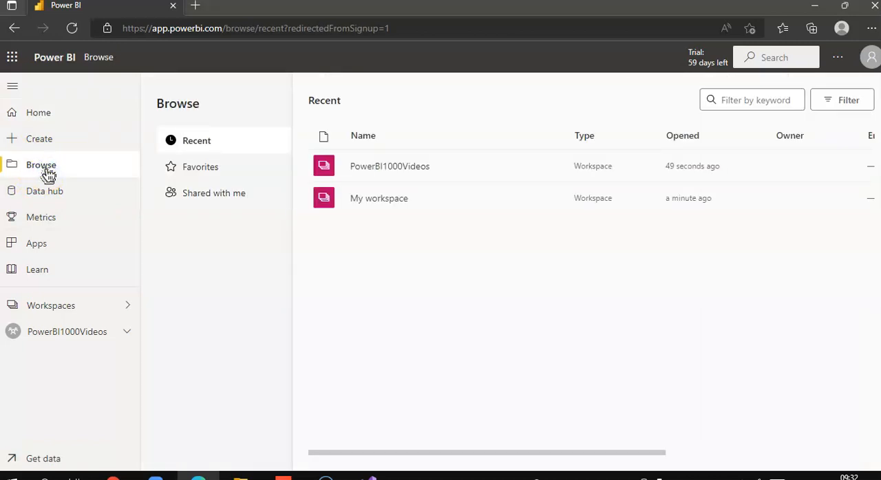
click(44, 190)
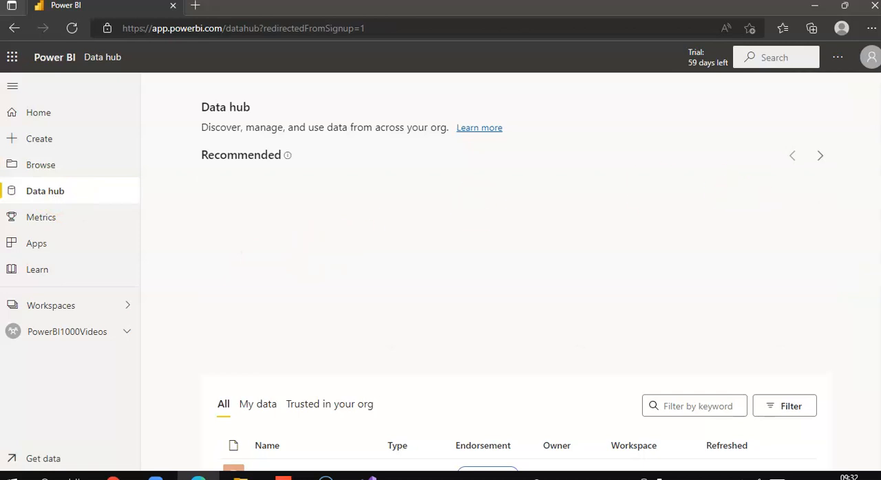
scroll(down, 3)
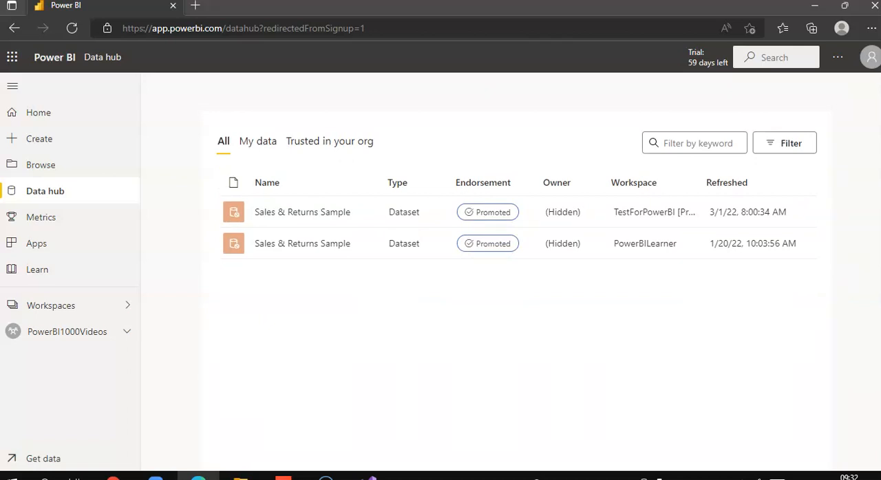
scroll(down, 3)
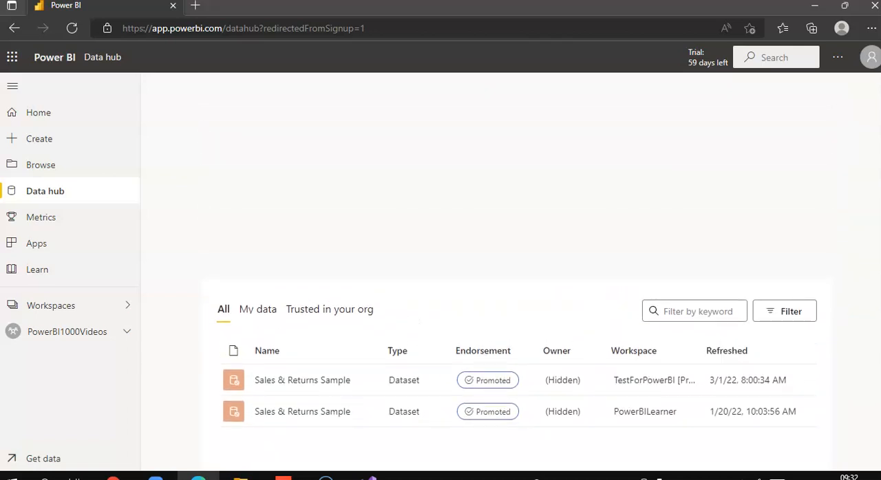
mouse_move(41, 217)
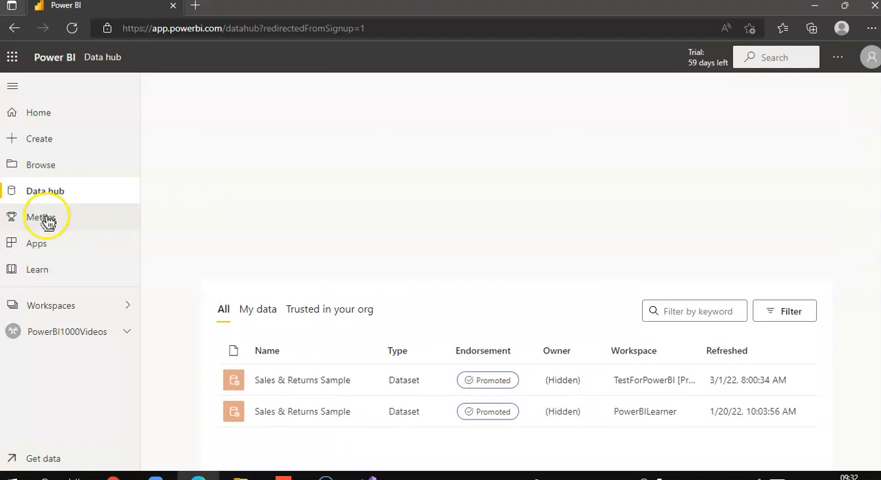
- Visit Metrics dismissing its intro, then land on the empty Apps page with the preference notice dismissed
click(41, 217)
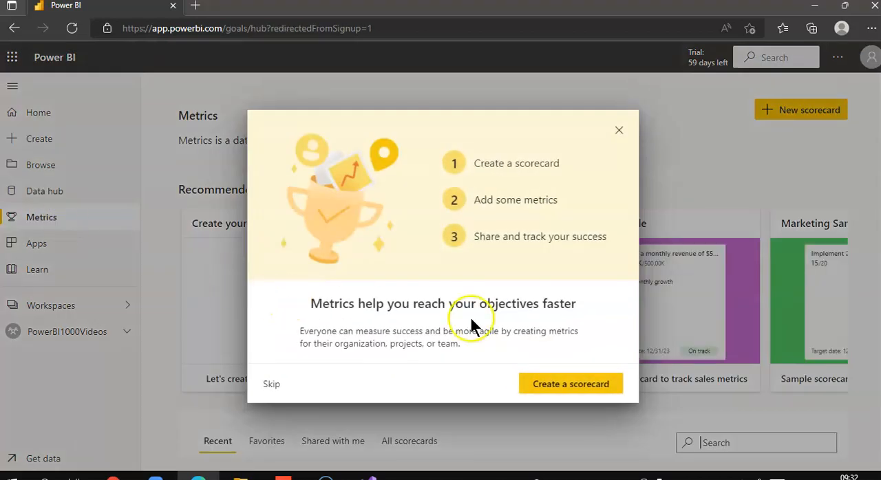
click(617, 129)
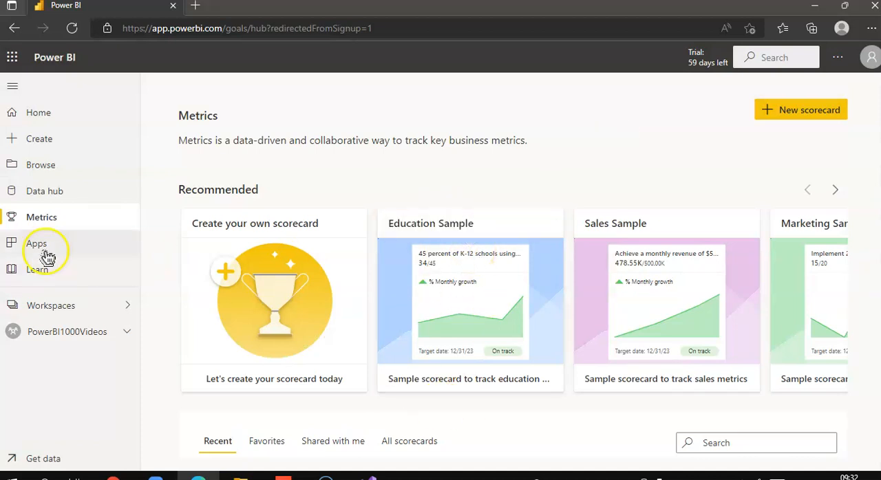
click(36, 242)
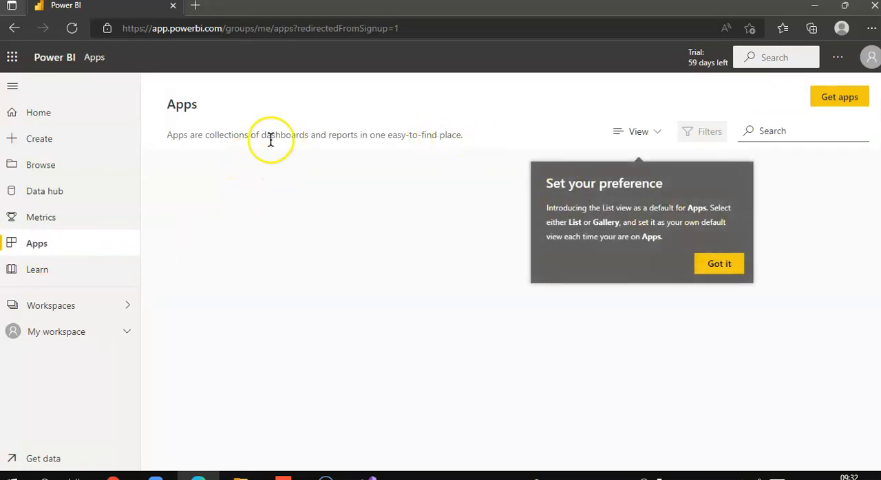
mouse_move(718, 264)
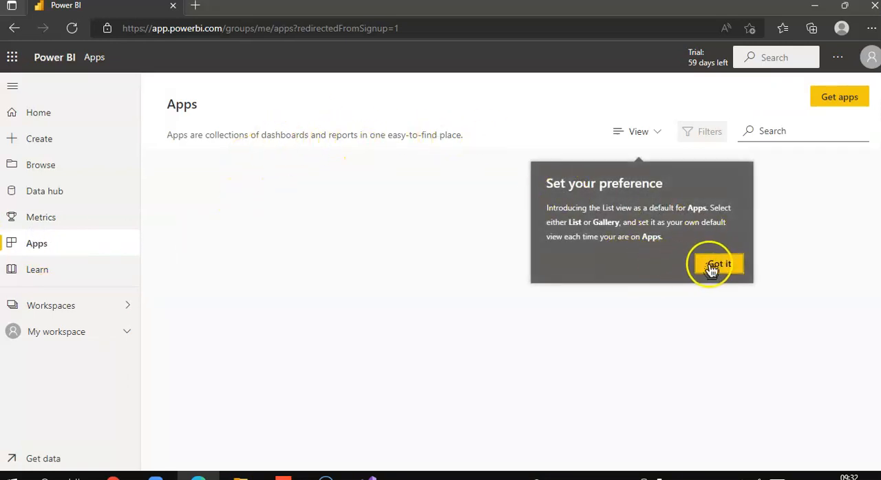
click(718, 264)
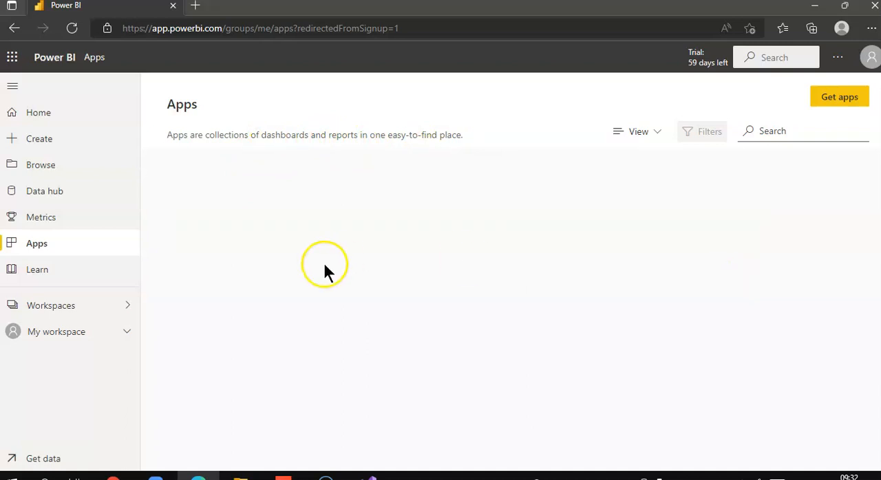
mouse_move(37, 269)
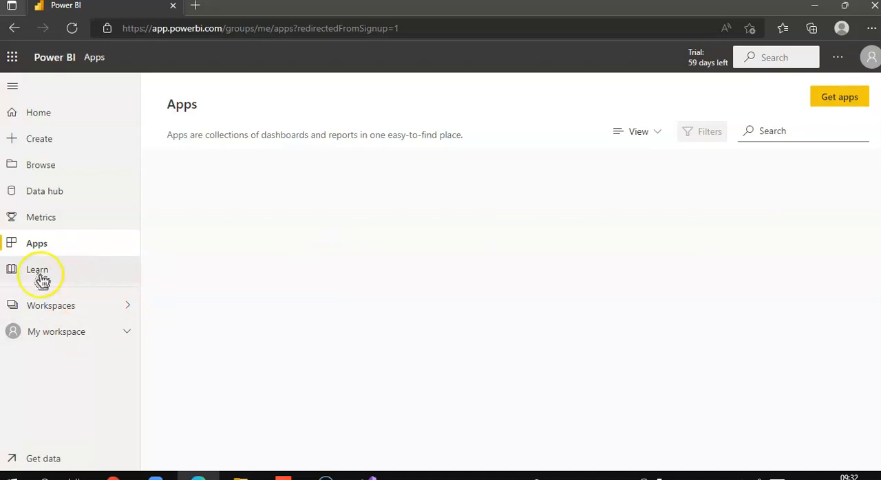
- Launch the Regional Sales Sample from the Learning center's Sample reports section
click(38, 269)
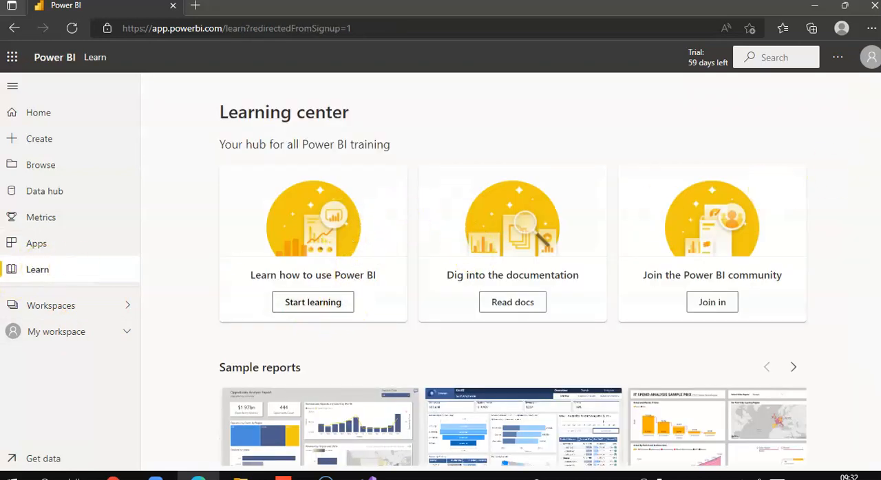
scroll(down, 3)
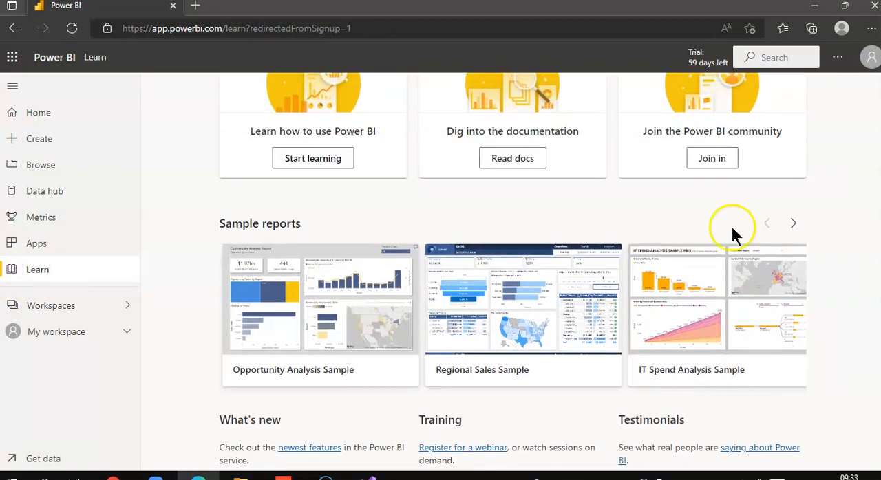
click(523, 299)
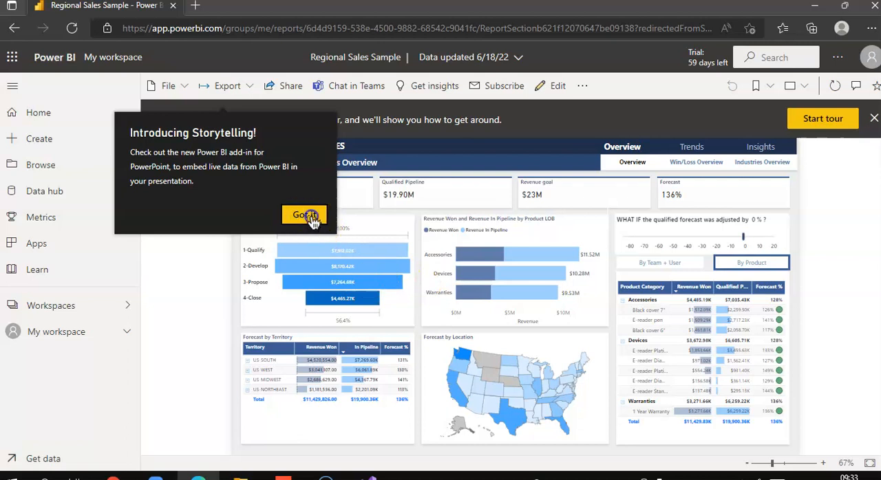
- Dismiss the Introducing Storytelling popup to reveal the Sales Overview page
click(305, 215)
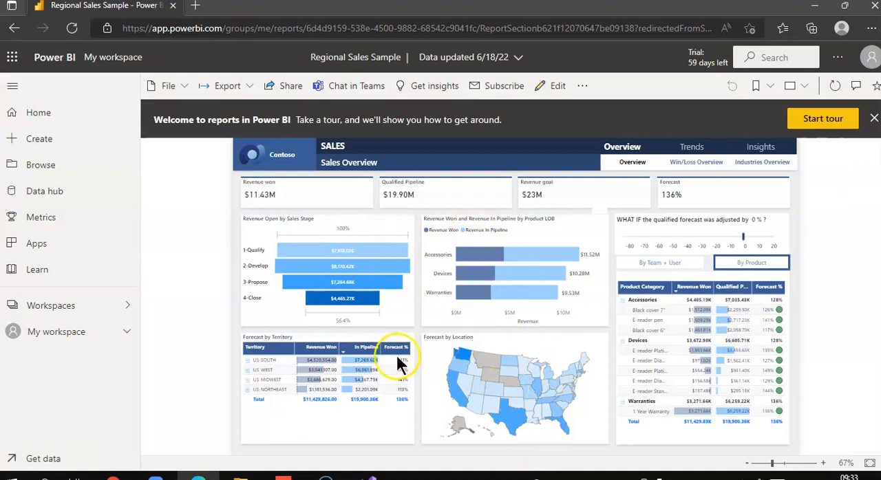
mouse_move(416, 310)
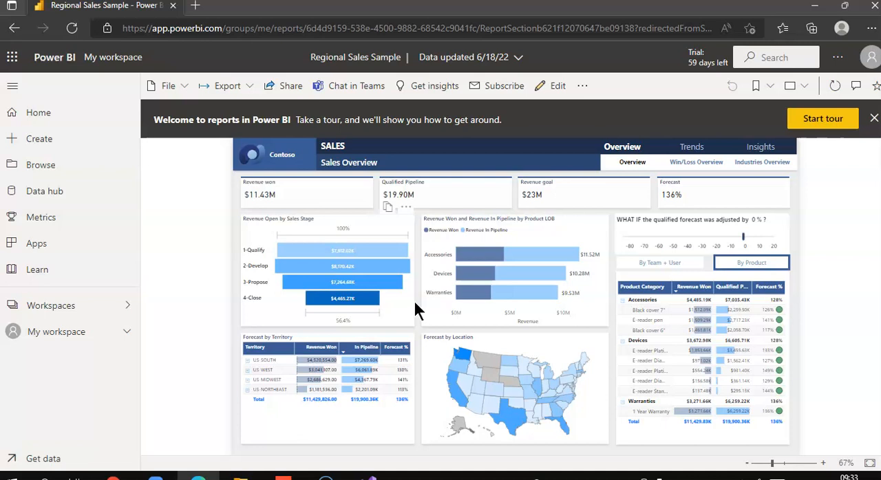
mouse_move(696, 57)
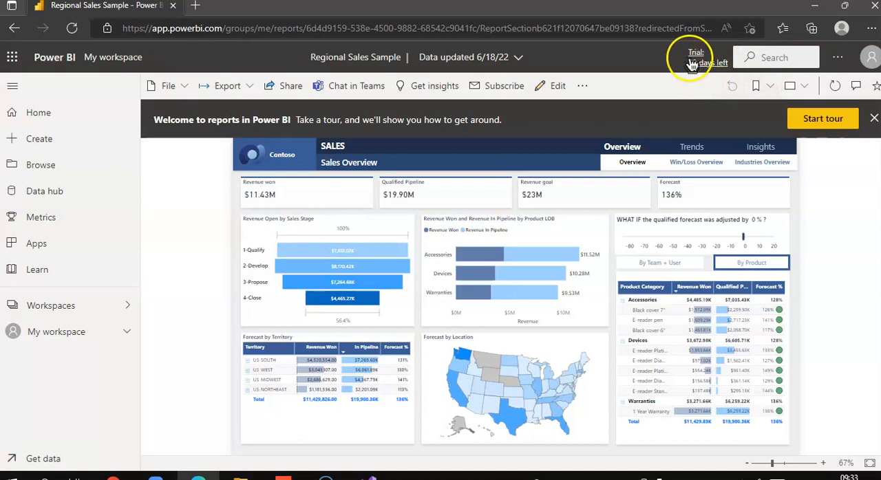